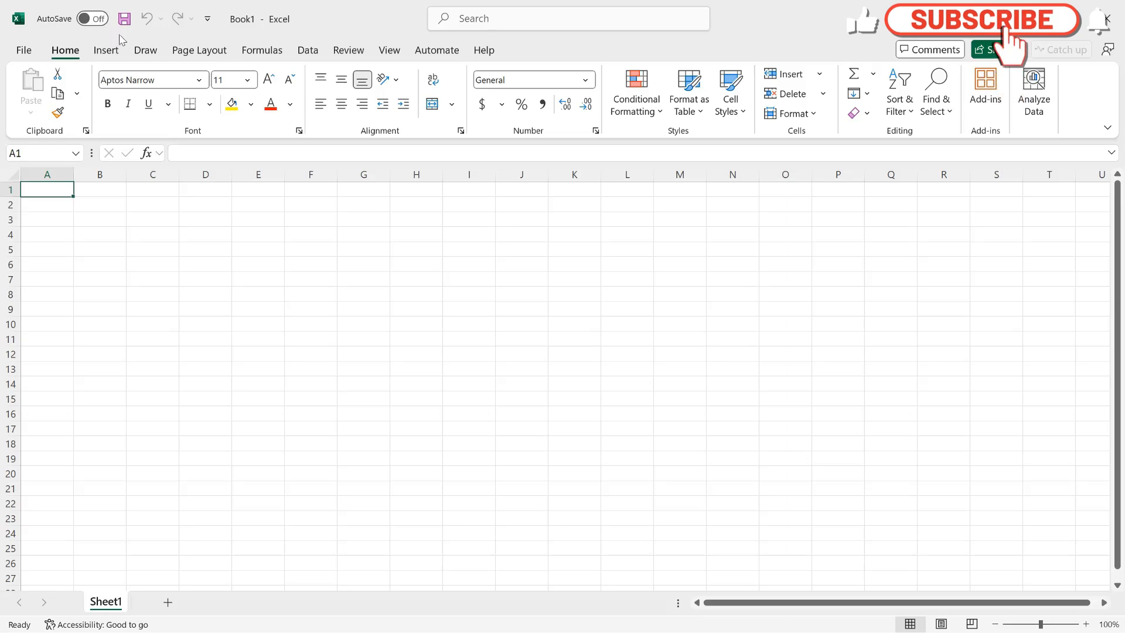
# Show the Insert ribbon with its shapes, pictures and charts options.
pyautogui.click(145, 50)
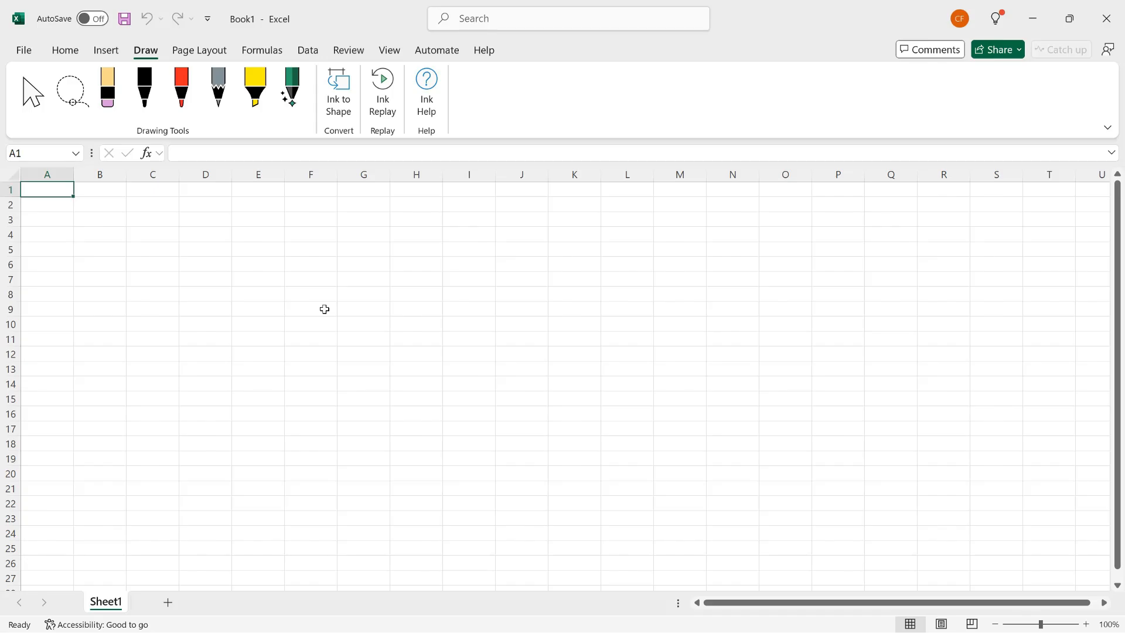
pyautogui.click(105, 51)
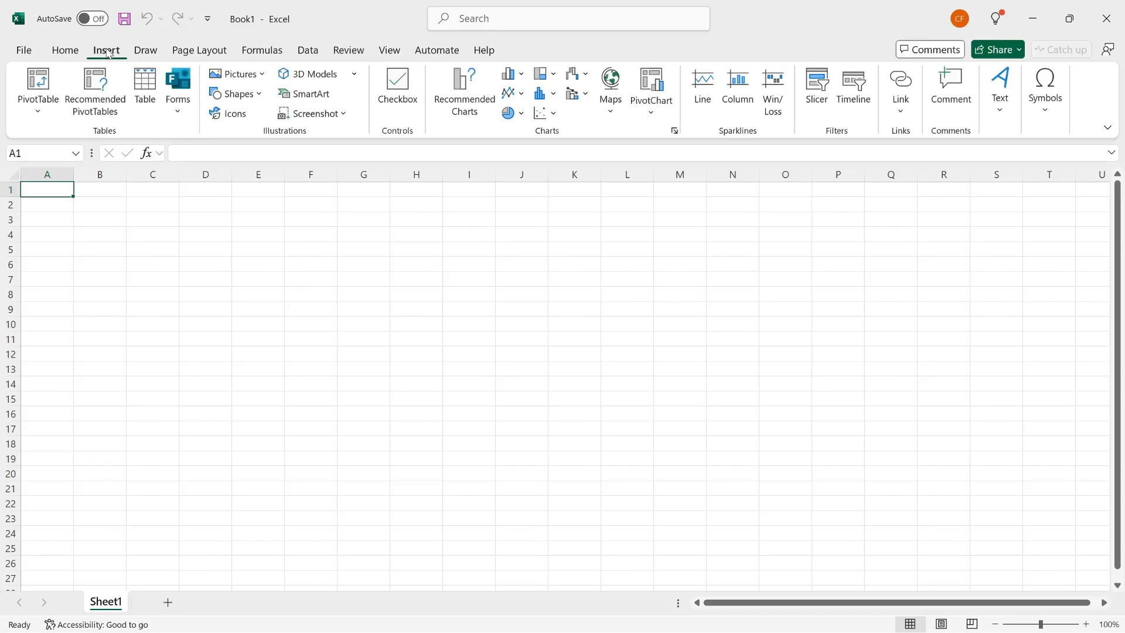
pyautogui.moveTo(237, 94)
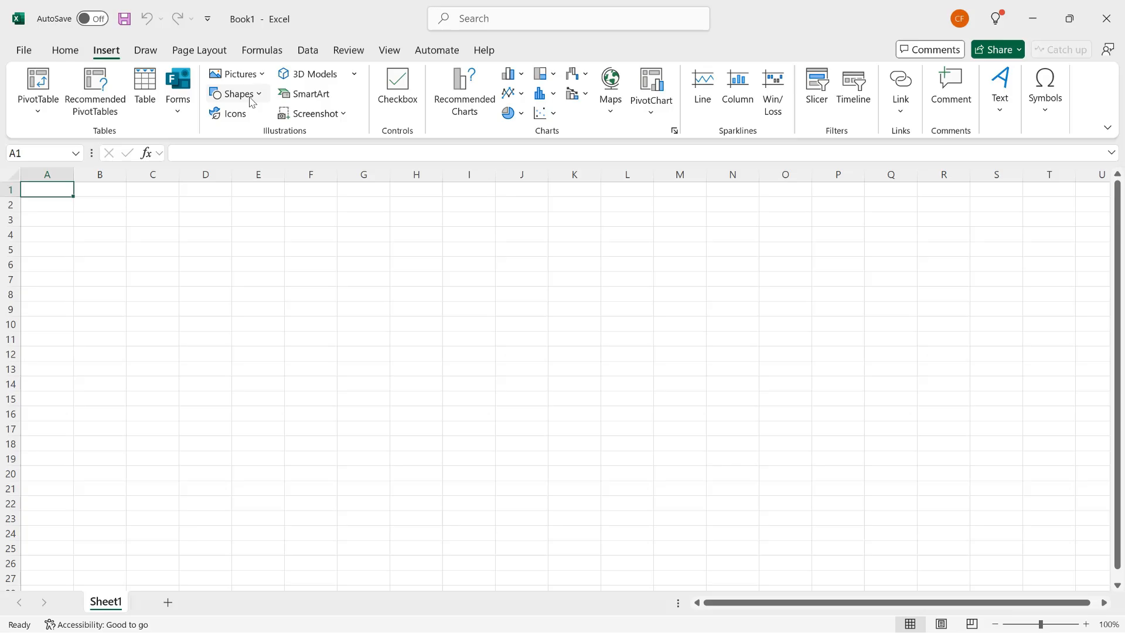
pyautogui.moveTo(237, 94)
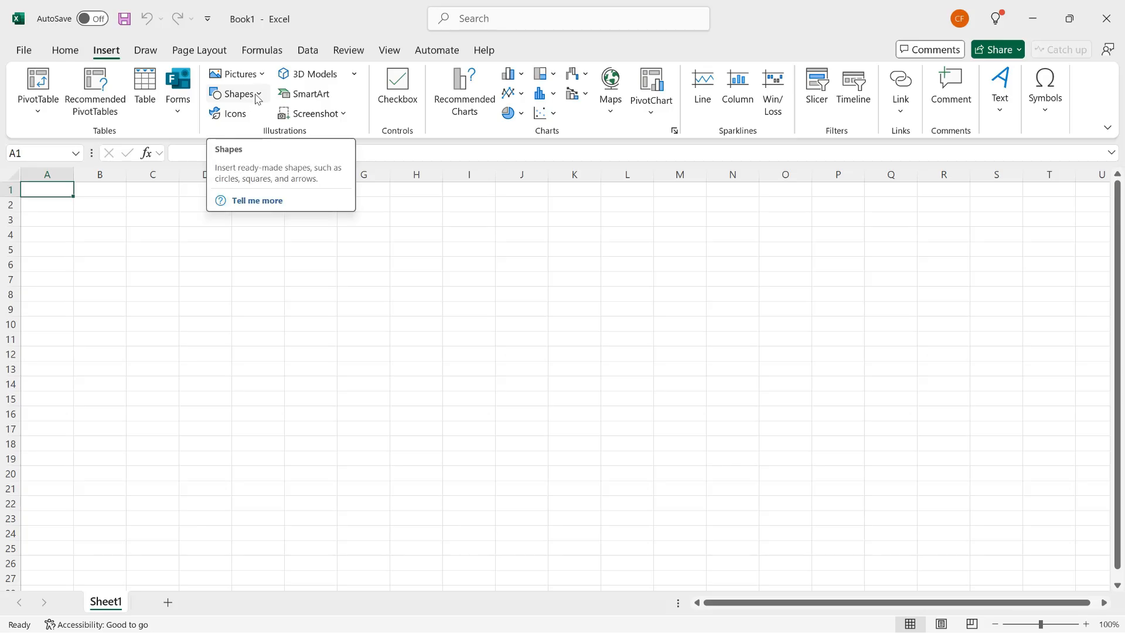
# Choose the Rectangle shape from the Shapes gallery, ready to draw.
pyautogui.click(236, 94)
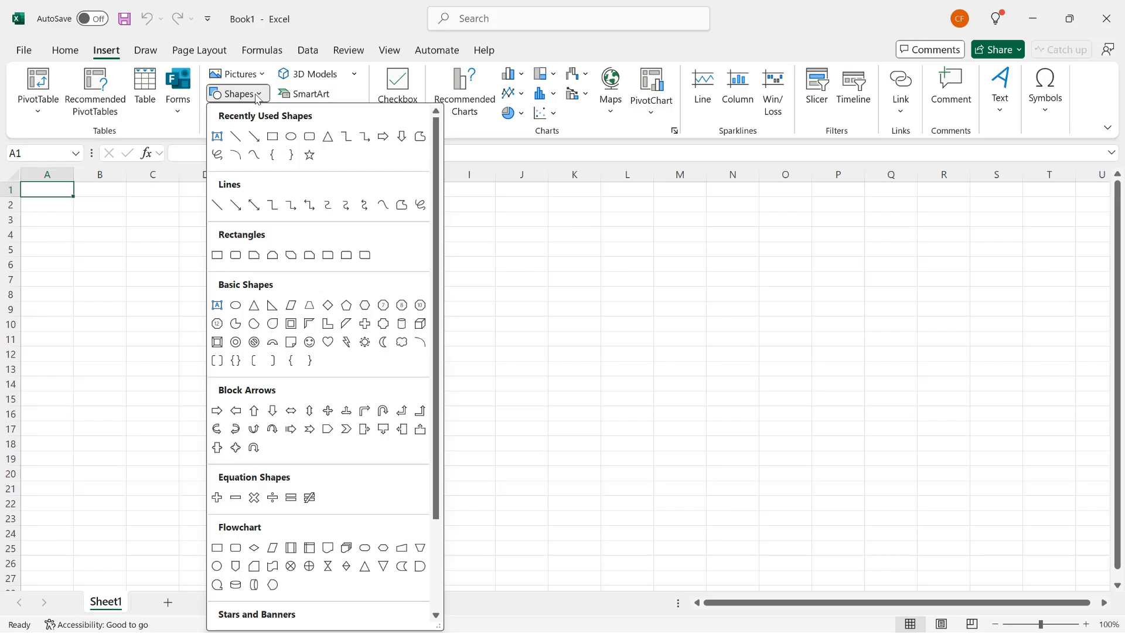
pyautogui.moveTo(272, 136)
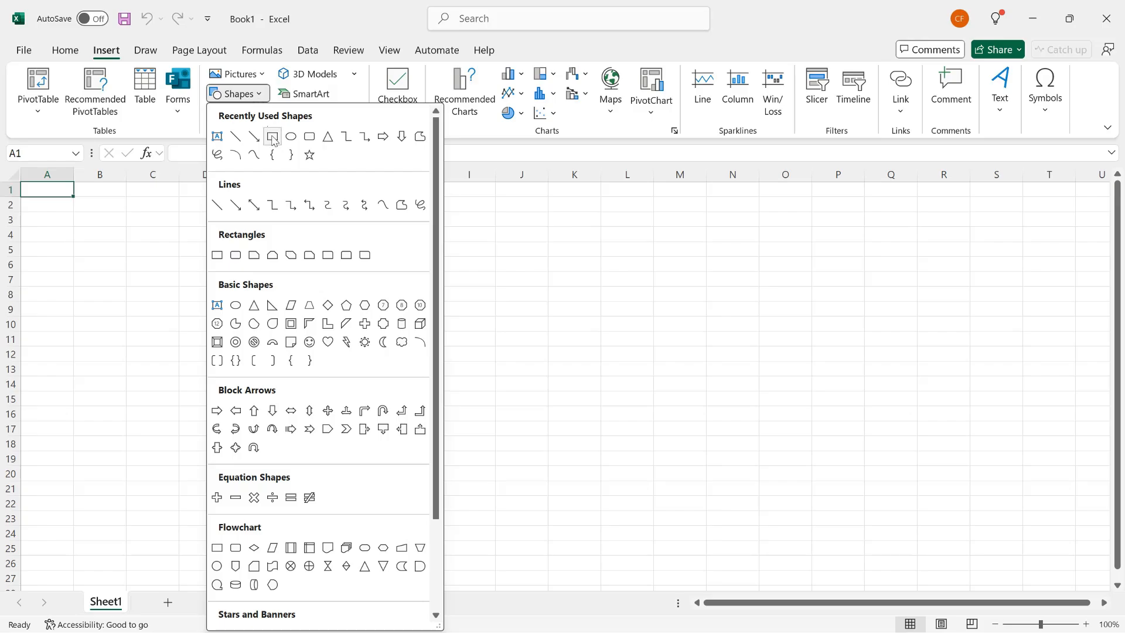
pyautogui.moveTo(271, 136)
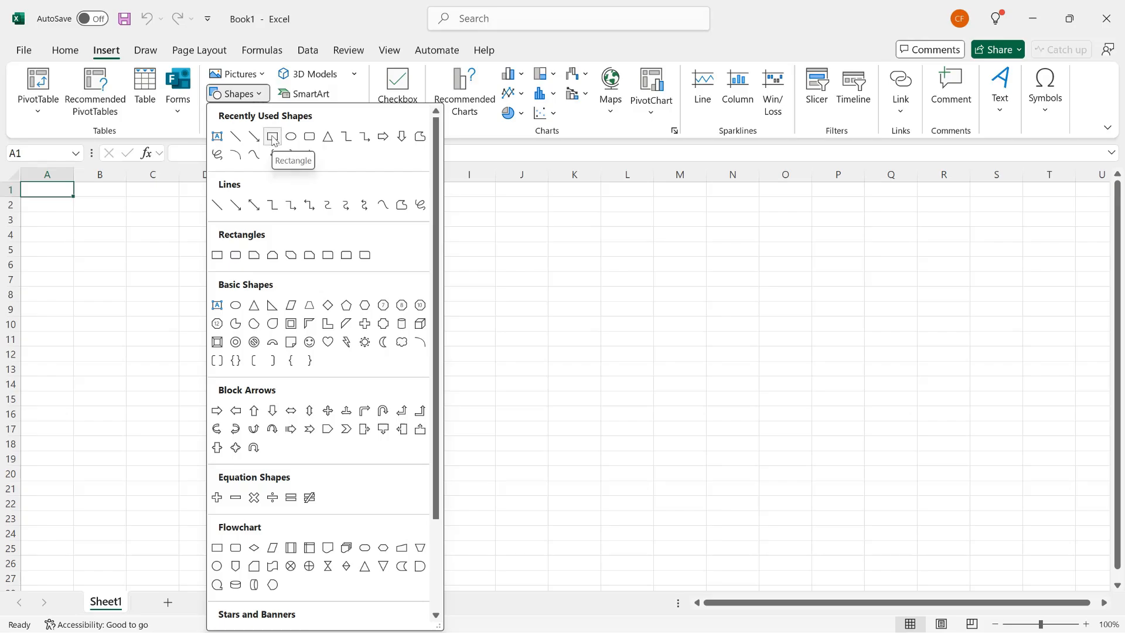
pyautogui.click(273, 137)
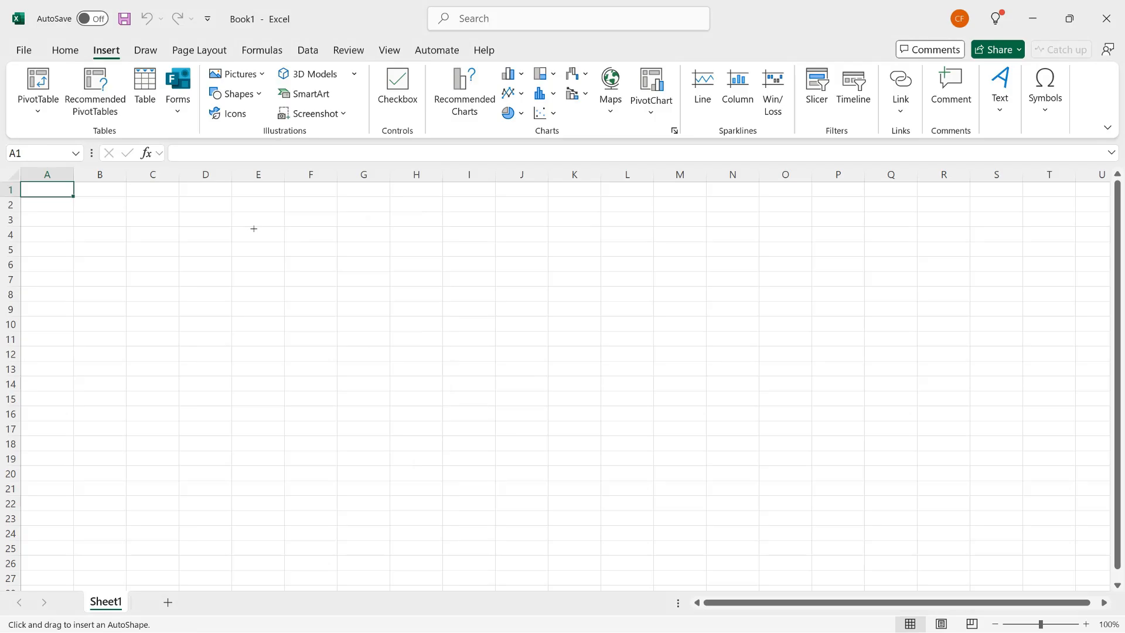
pyautogui.moveTo(257, 218)
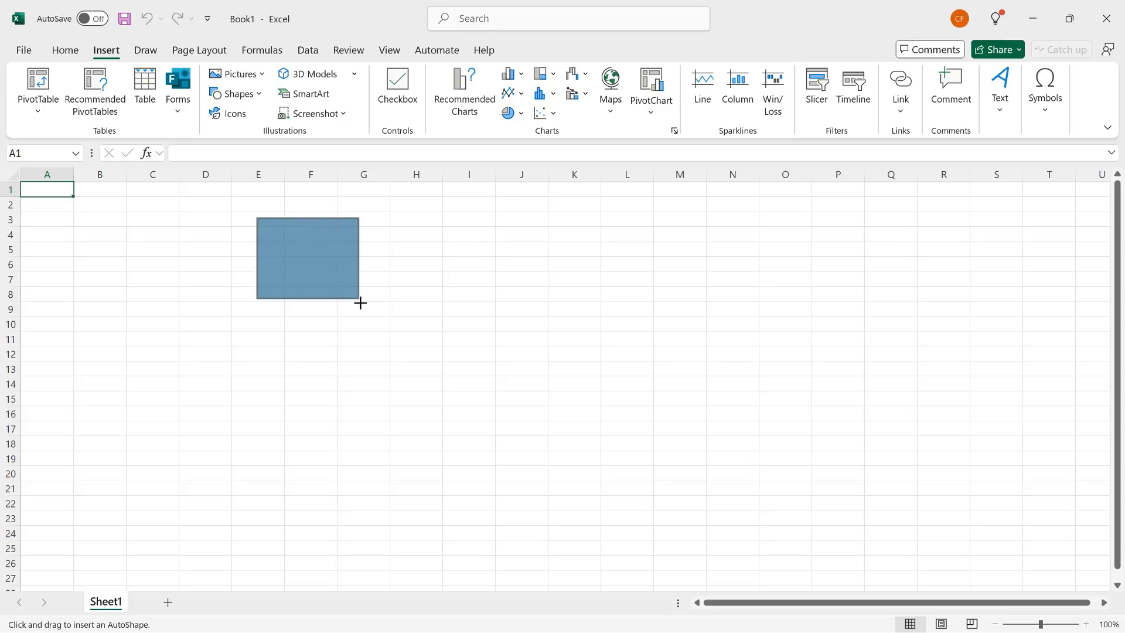
# Draw a rectangle spanning roughly cells E3 to G10.
pyautogui.moveTo(256, 218); pyautogui.dragTo(360, 303)
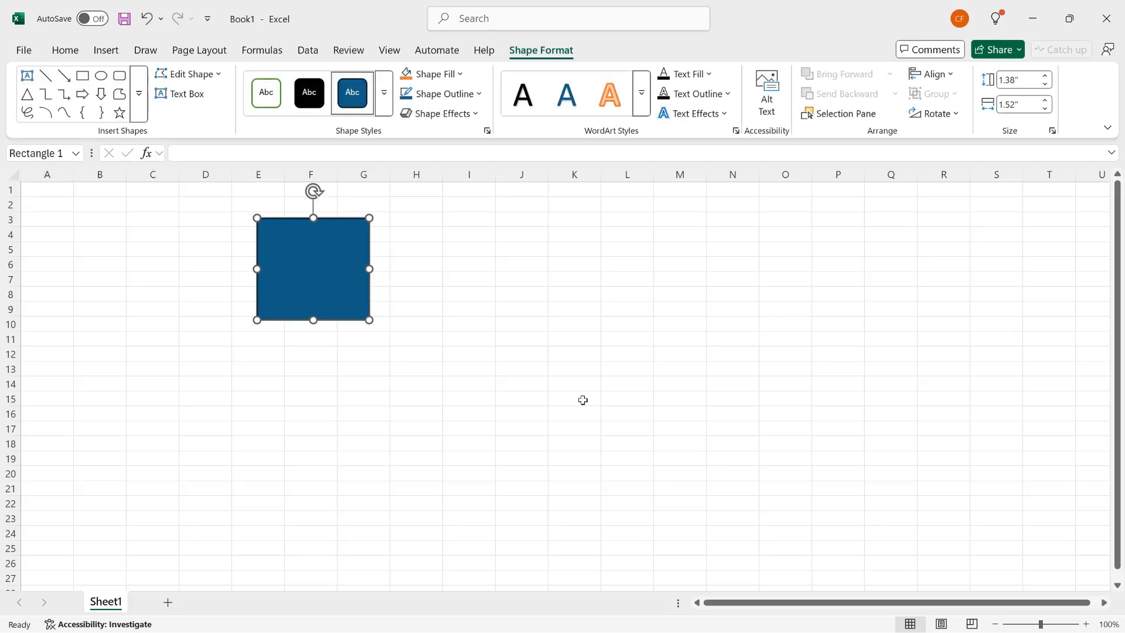
pyautogui.moveTo(466, 336)
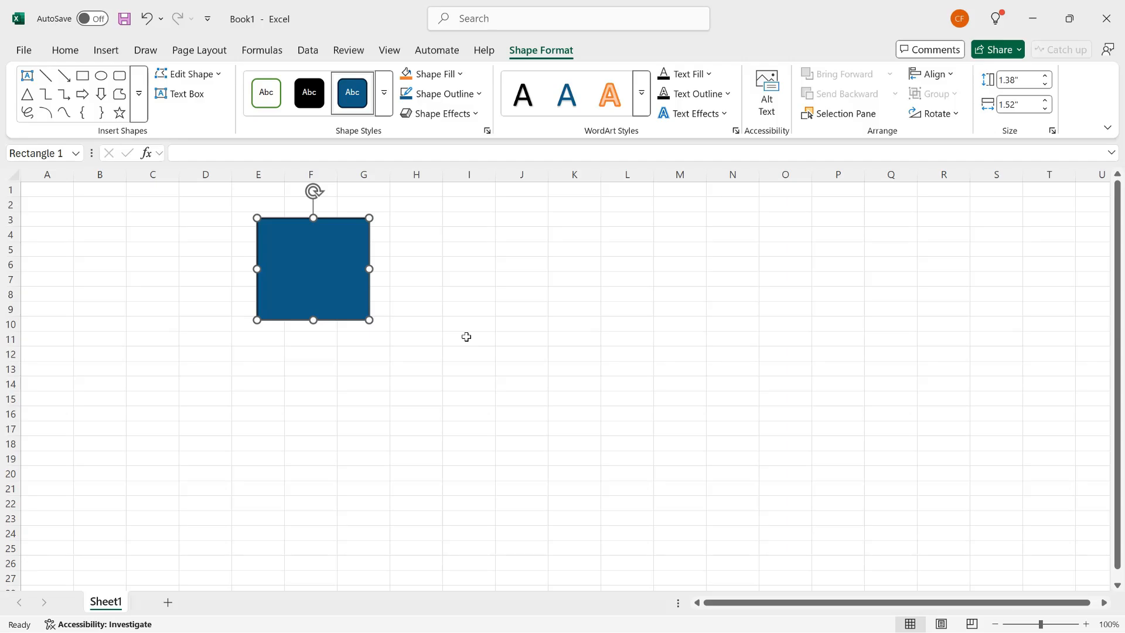
pyautogui.moveTo(421, 223)
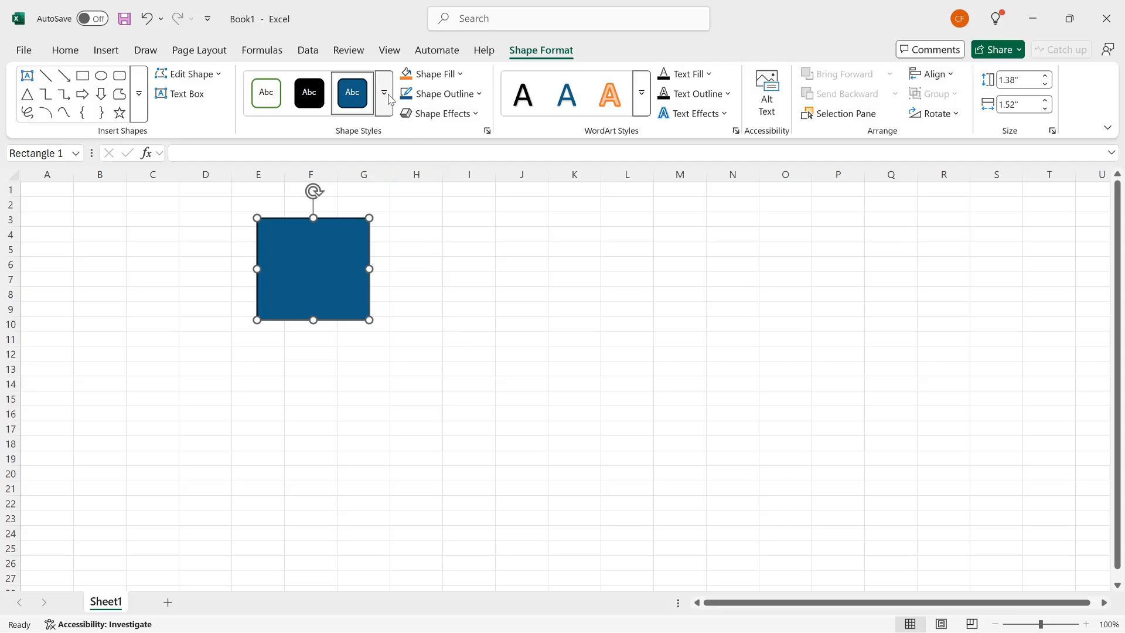
pyautogui.moveTo(386, 98)
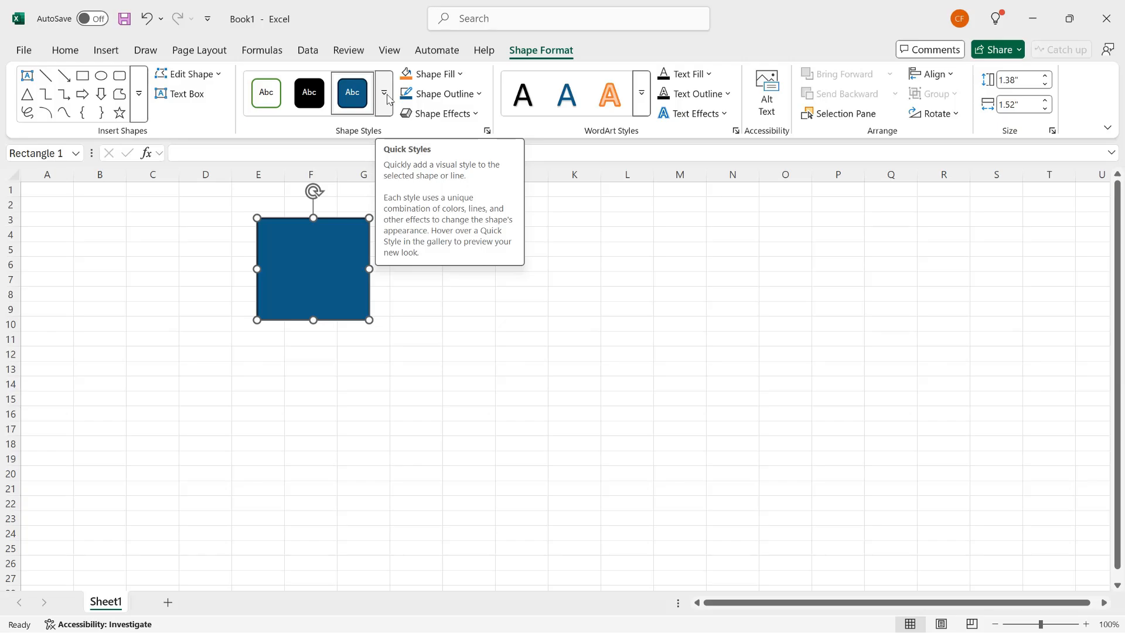
# Apply the Colored Fill - Dark Green, Accent 3 style to the rectangle.
pyautogui.click(384, 91)
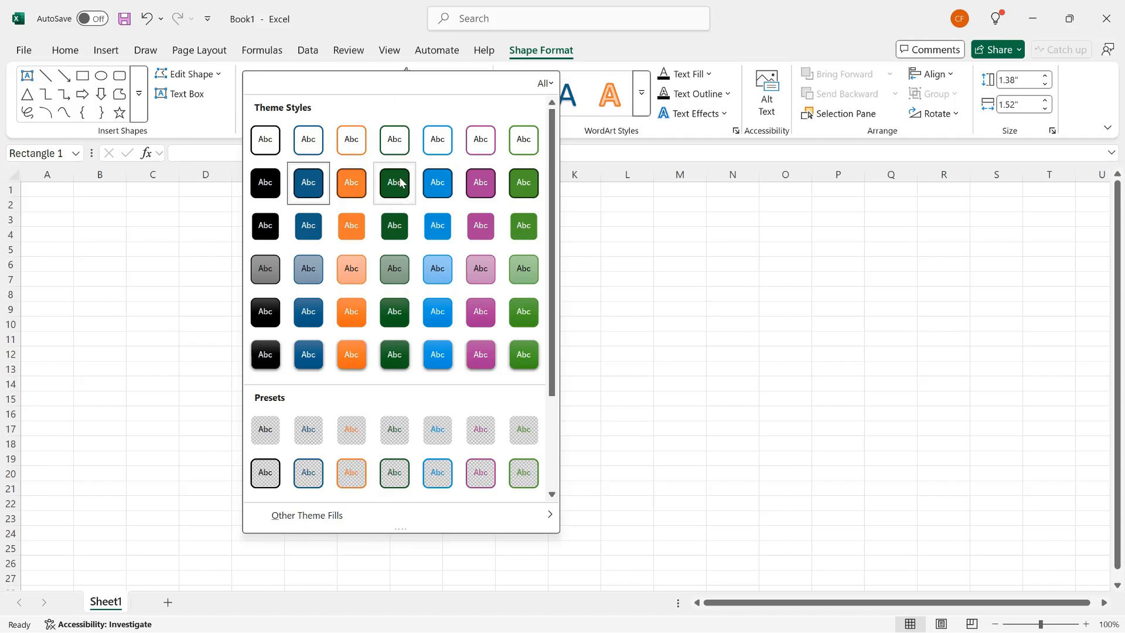
pyautogui.moveTo(394, 182)
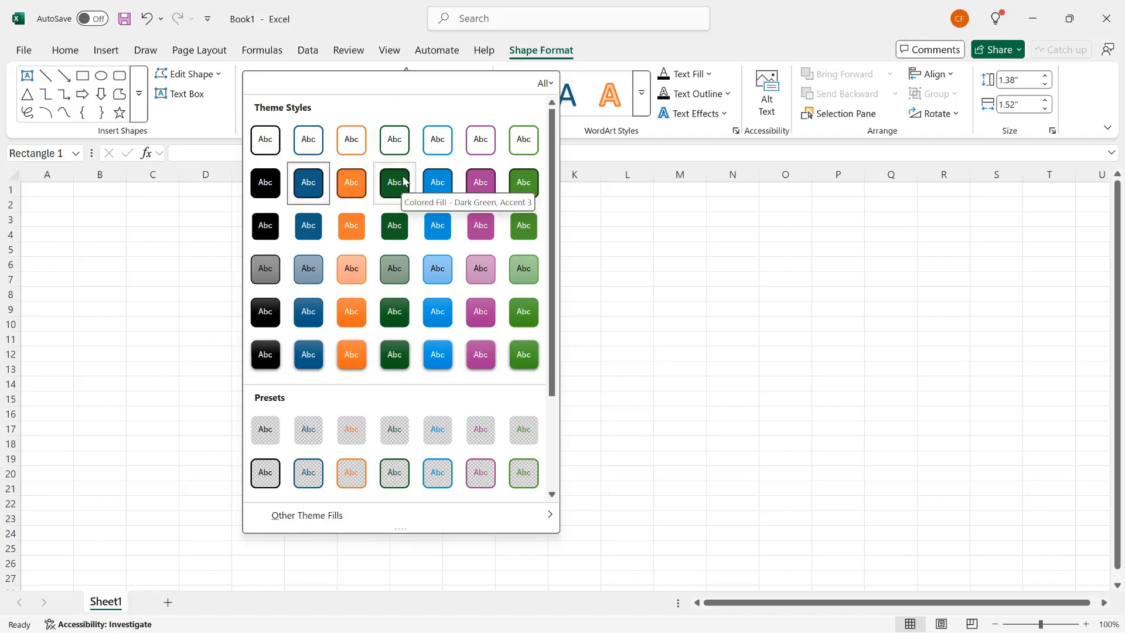
pyautogui.click(394, 182)
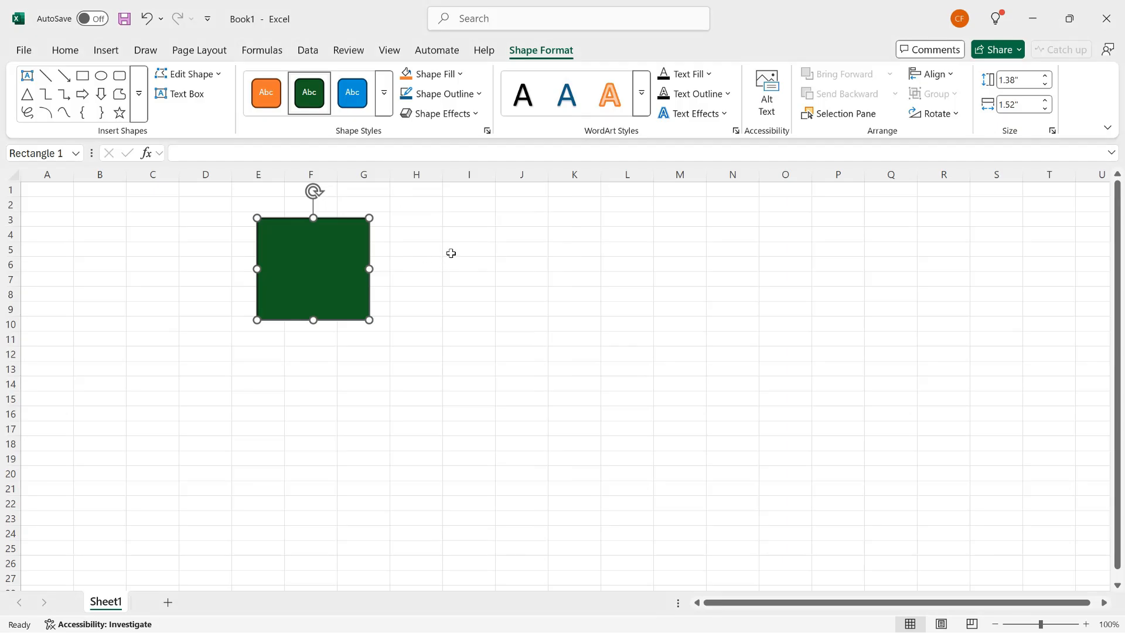
pyautogui.moveTo(414, 260)
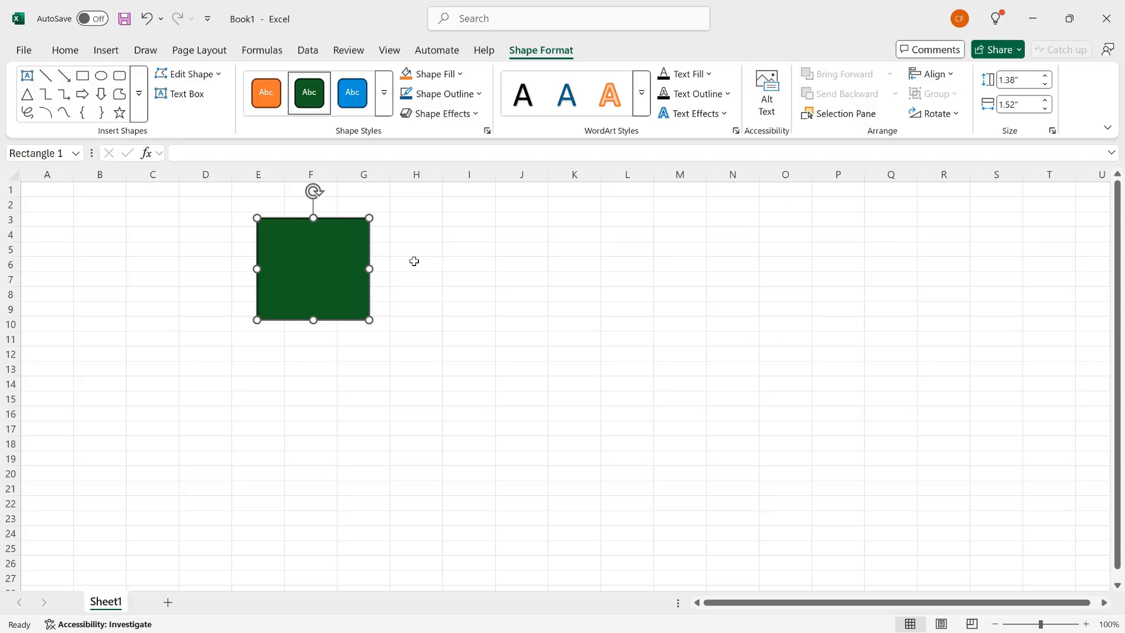
pyautogui.moveTo(415, 254)
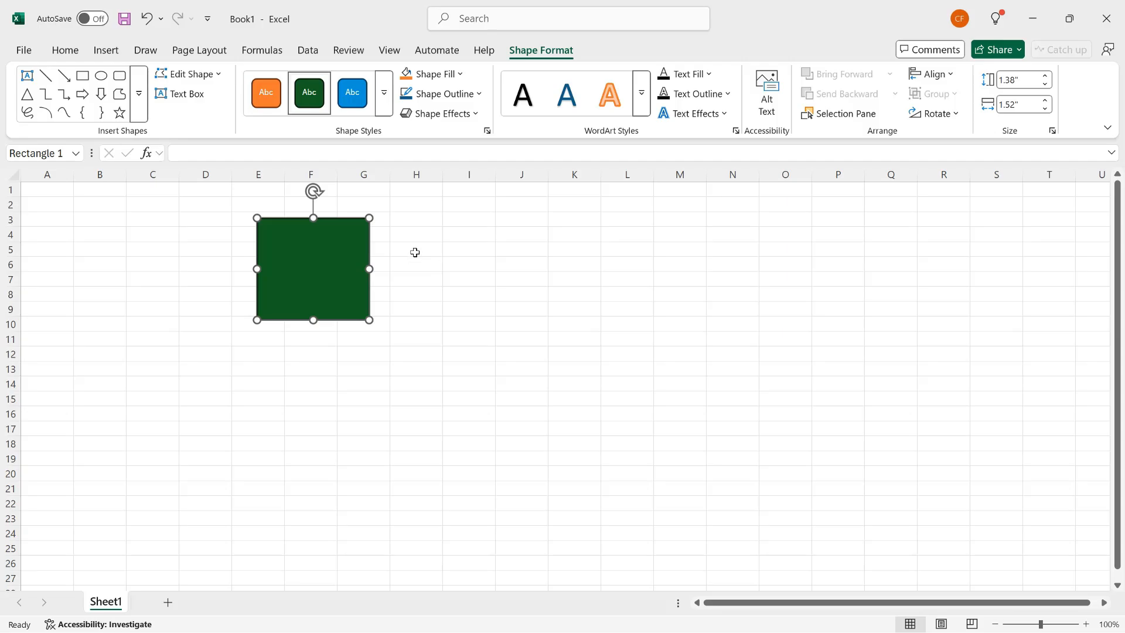
pyautogui.moveTo(412, 129)
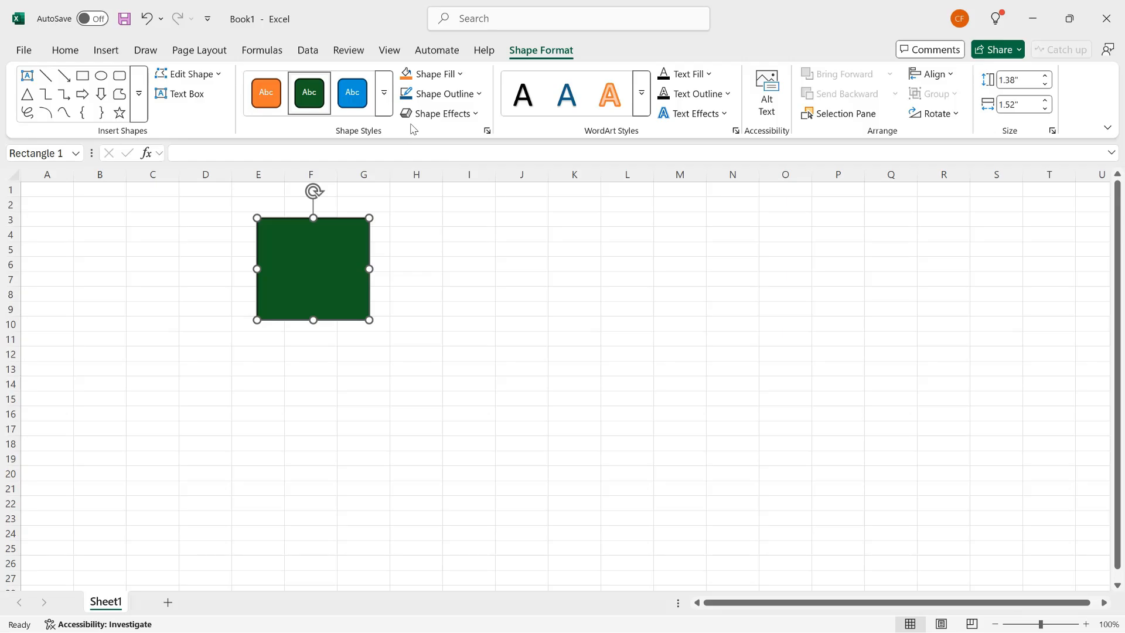
pyautogui.moveTo(431, 74)
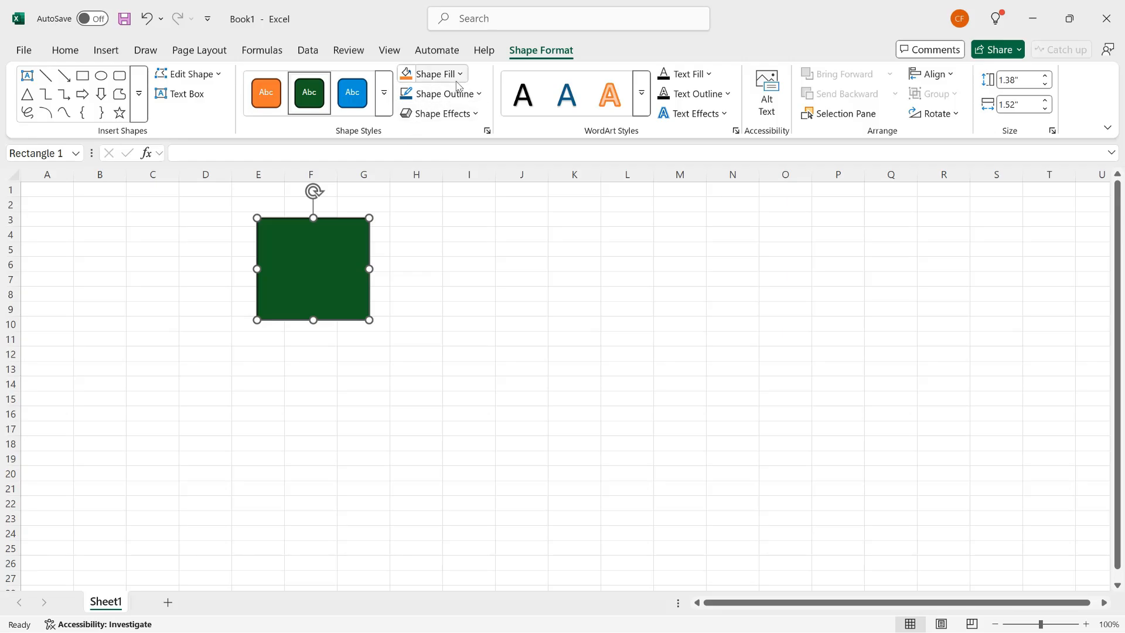
pyautogui.moveTo(430, 73)
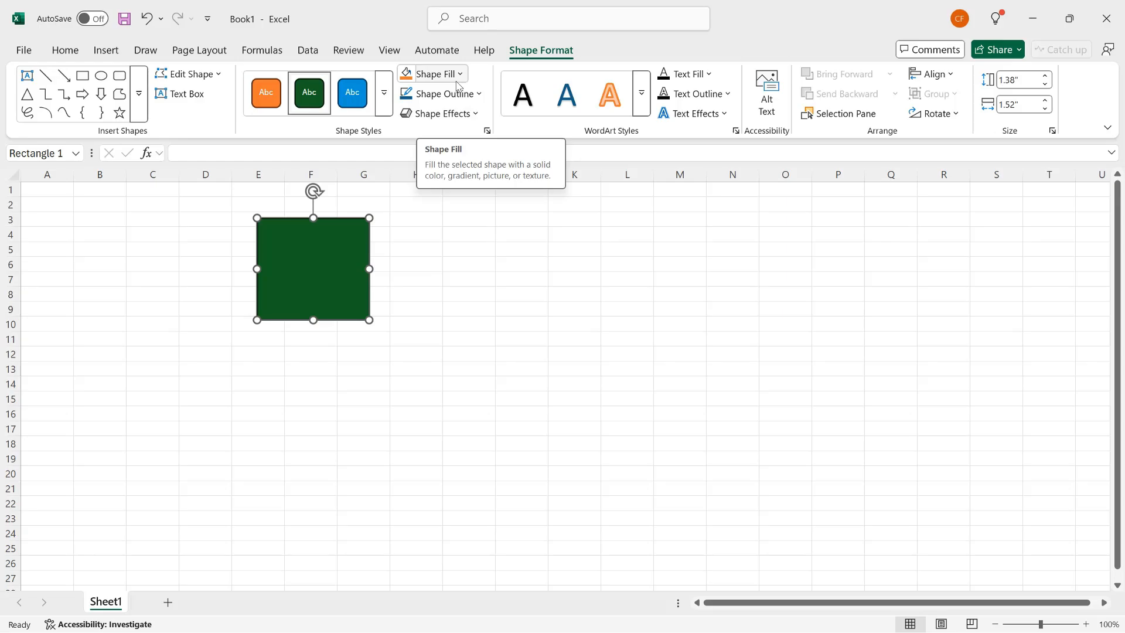
pyautogui.moveTo(406, 79)
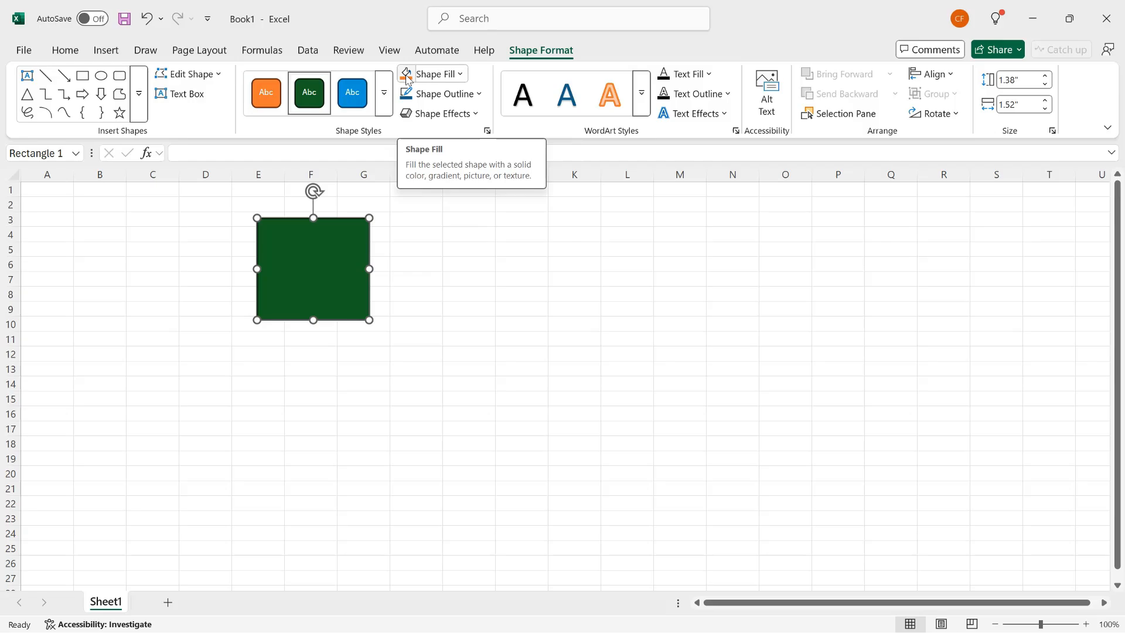
# Fill the rectangle orange, then change its fill to light blue.
pyautogui.click(266, 92)
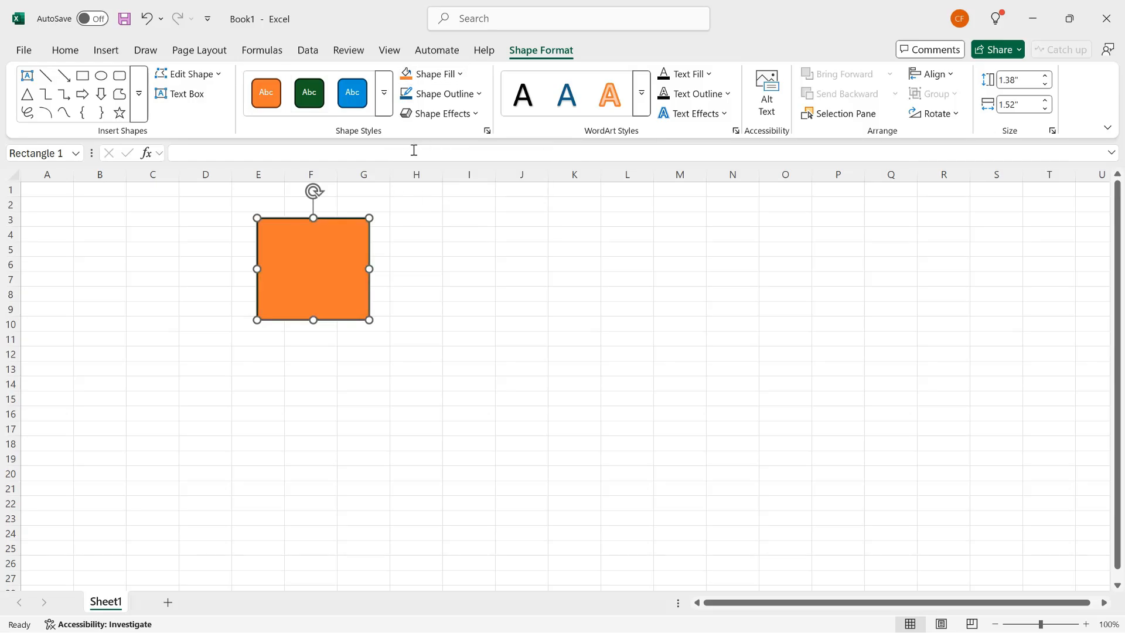
pyautogui.moveTo(430, 73)
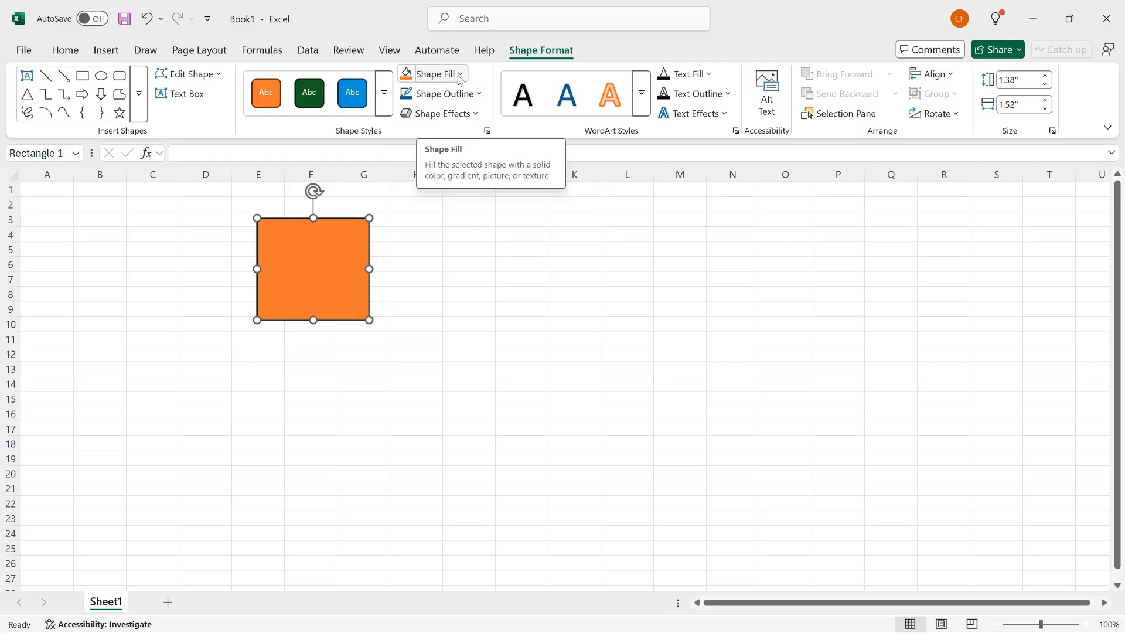
pyautogui.click(433, 74)
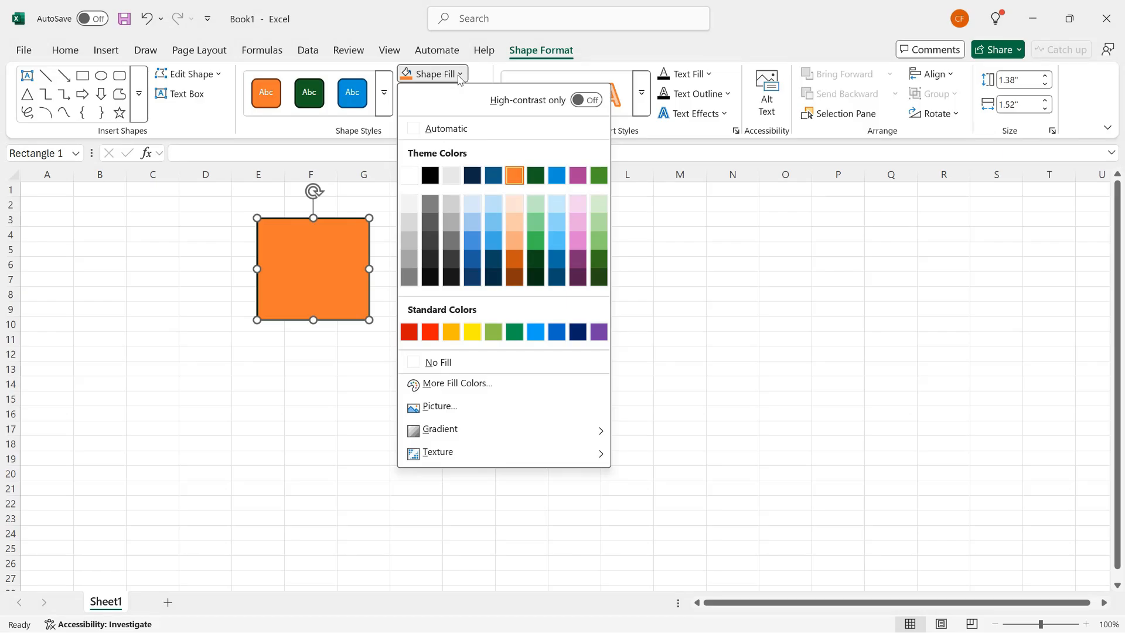
pyautogui.click(513, 240)
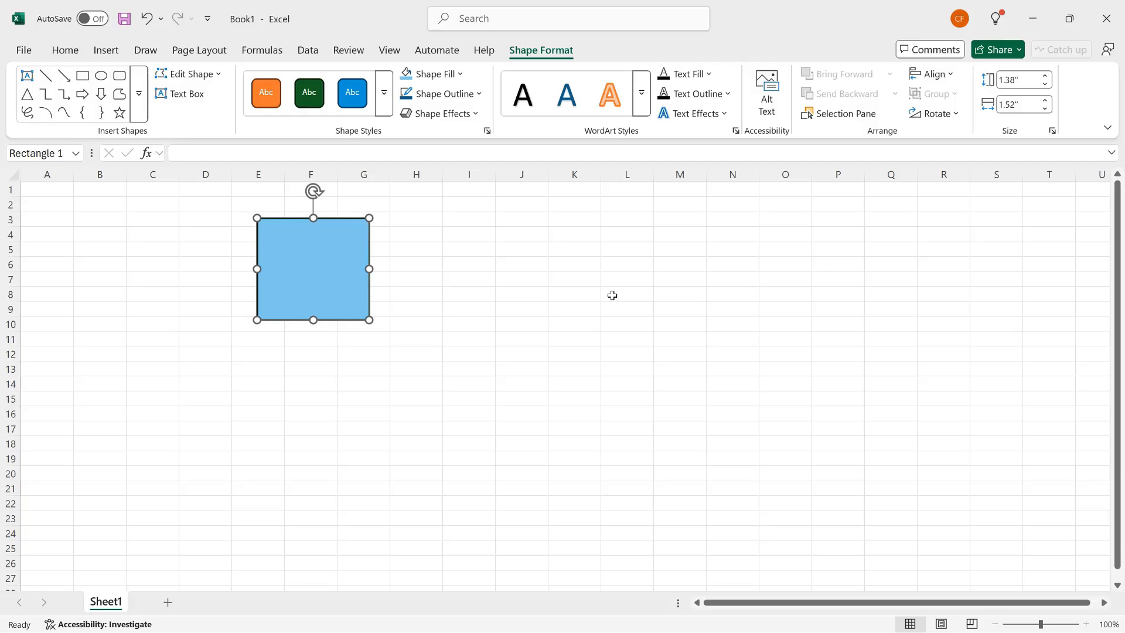
pyautogui.moveTo(436, 93)
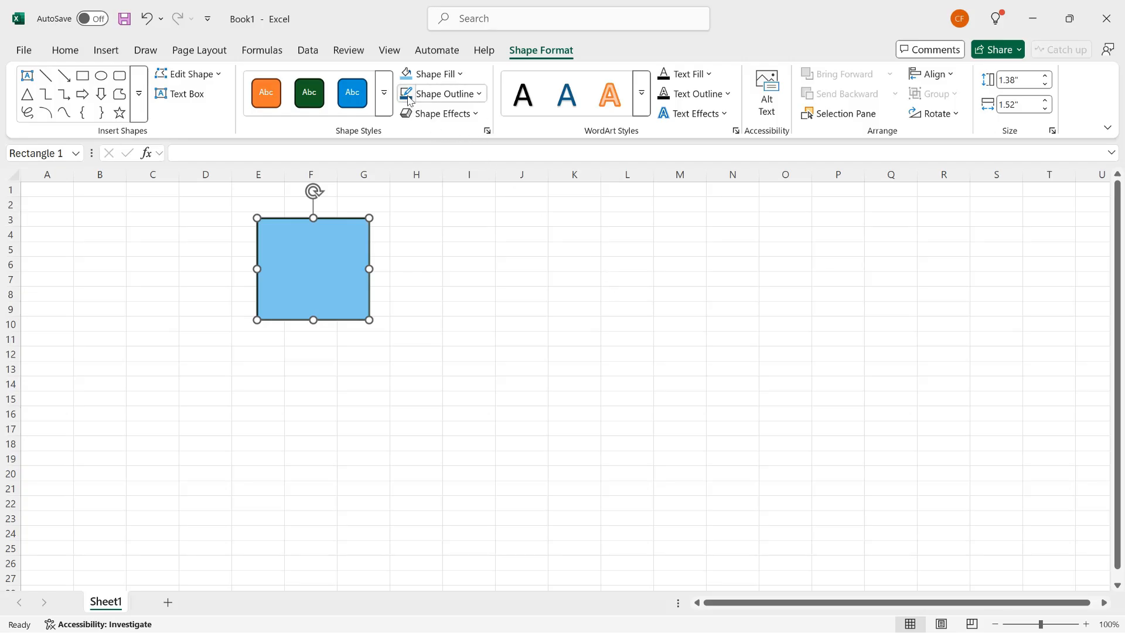
pyautogui.moveTo(441, 94)
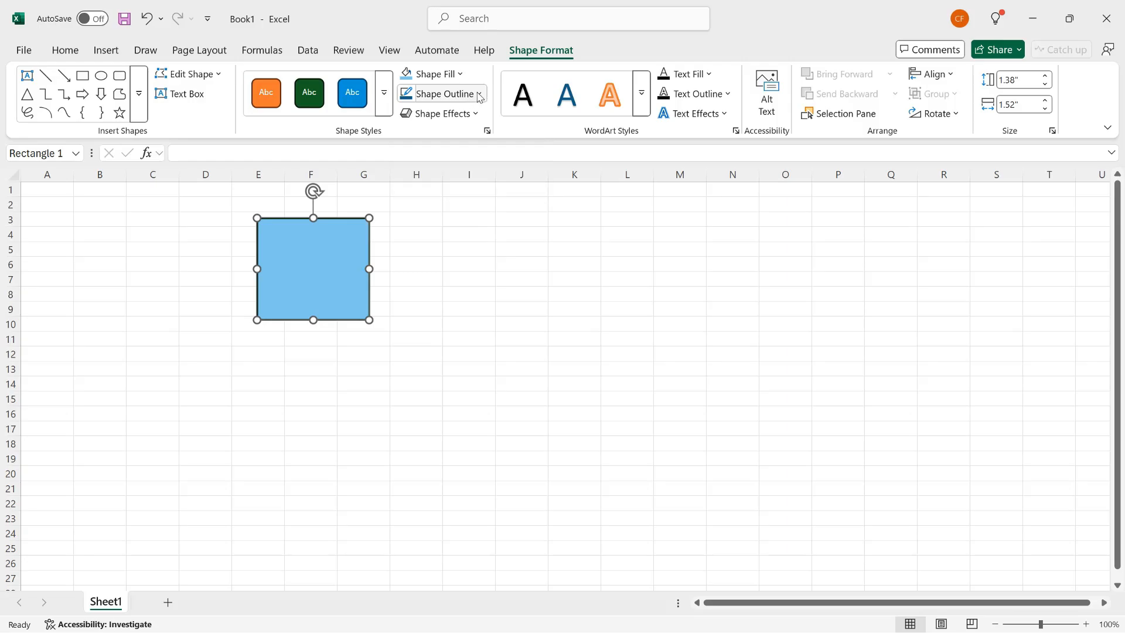
# Give the rectangle a red outline and reselect it for labelling.
pyautogui.click(444, 94)
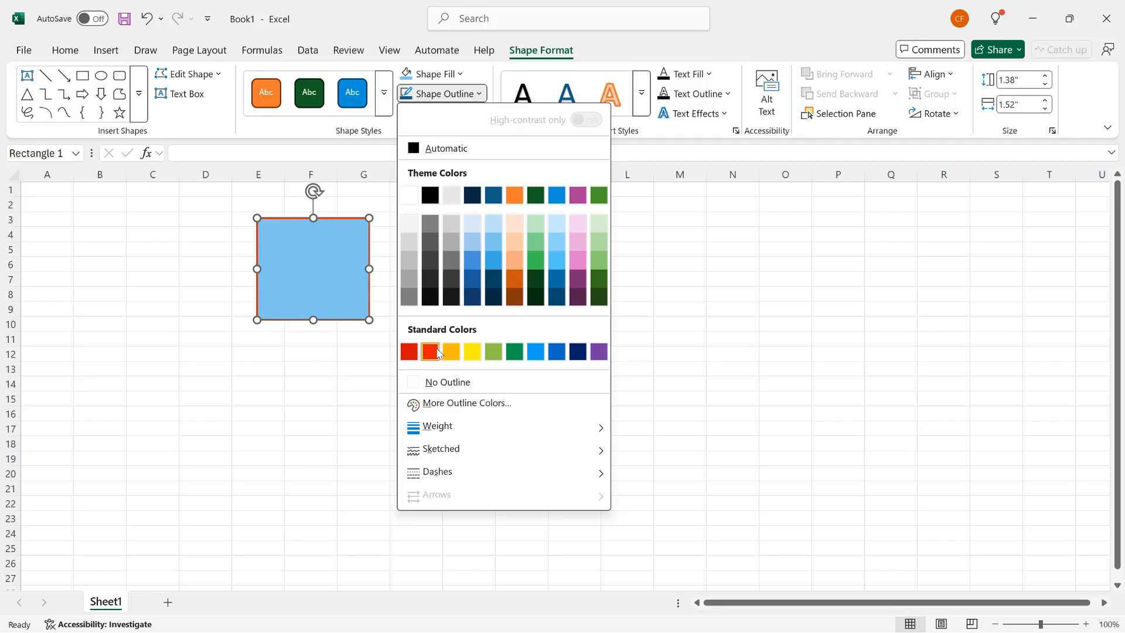
pyautogui.click(409, 352)
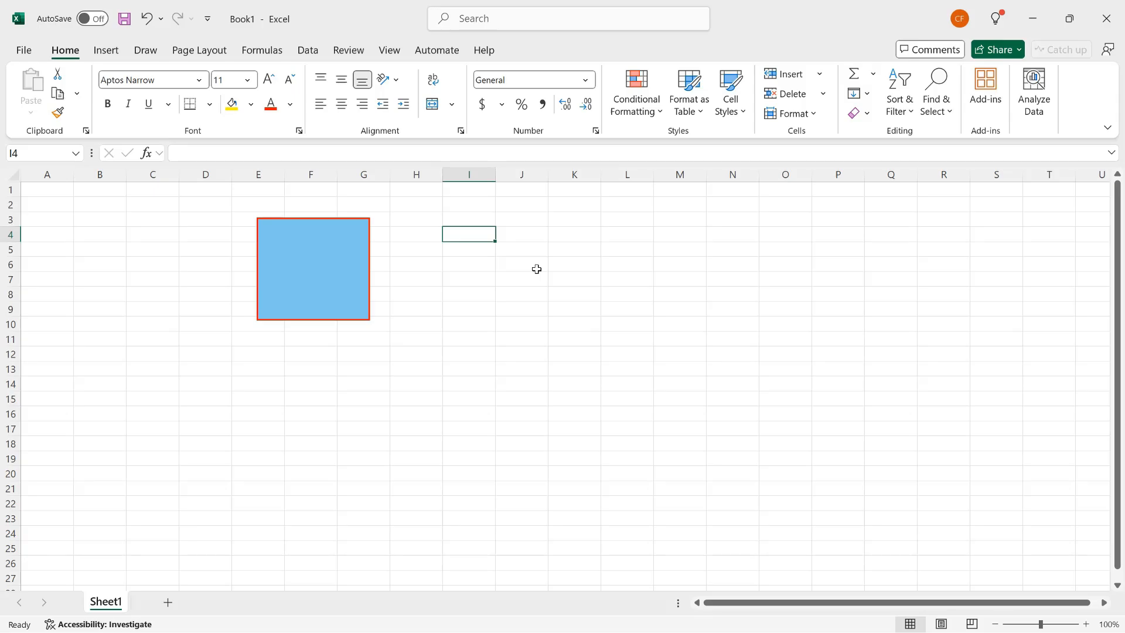
pyautogui.click(312, 268)
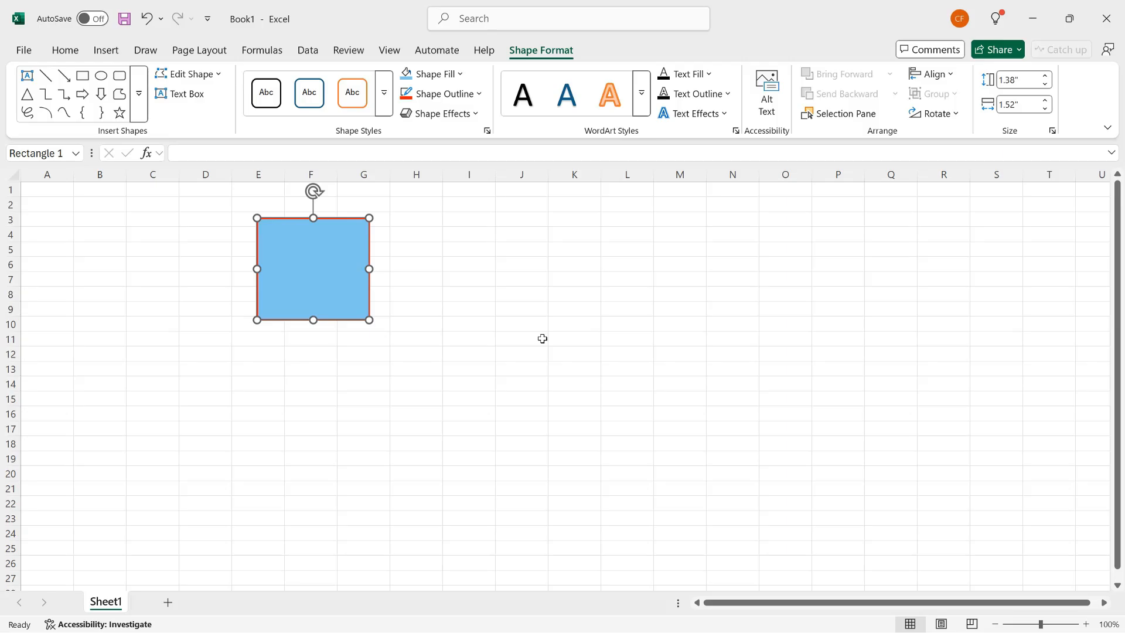
# Start typing the label 'Number 43.' inside the rectangle.
pyautogui.write('Number 43')
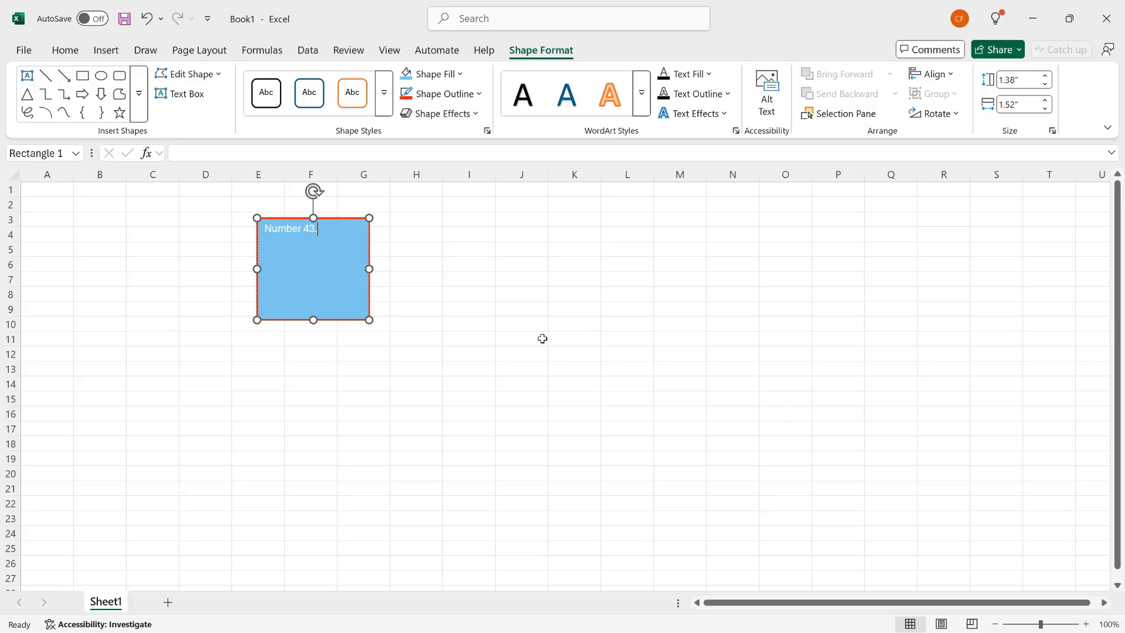
pyautogui.moveTo(321, 235)
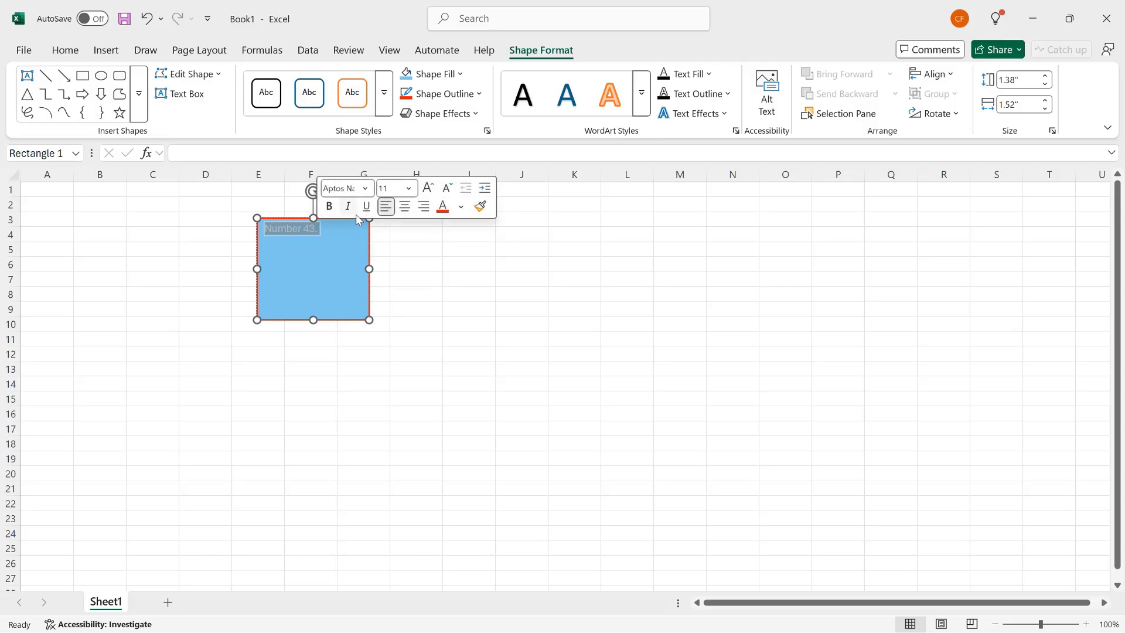
pyautogui.moveTo(348, 207)
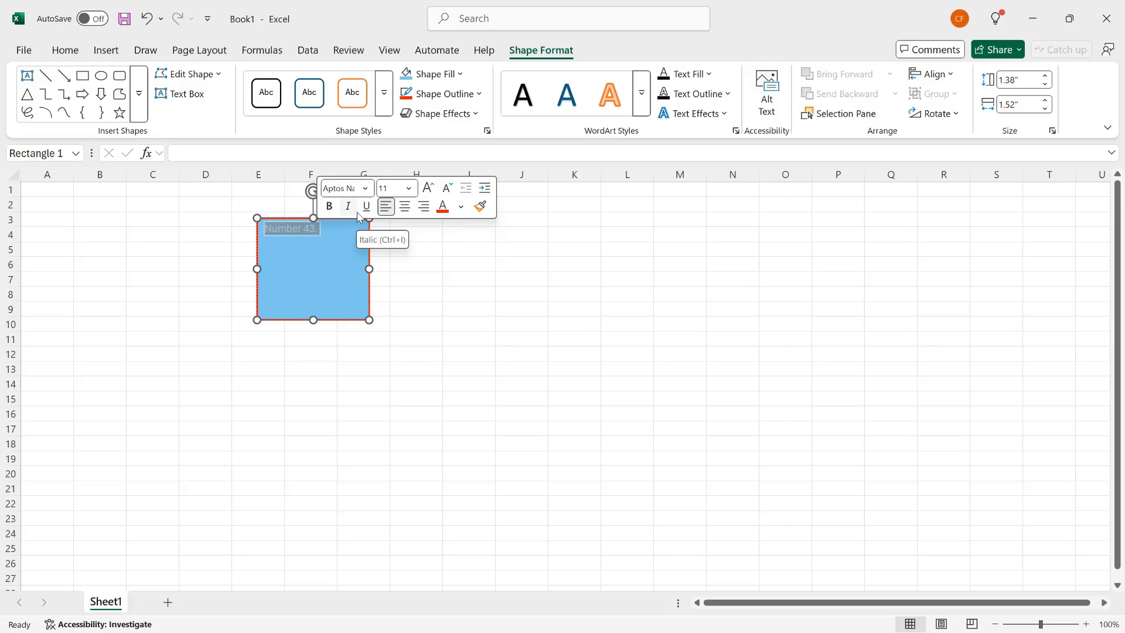
# Set the rectangle label's font size to 18.
pyautogui.click(408, 187)
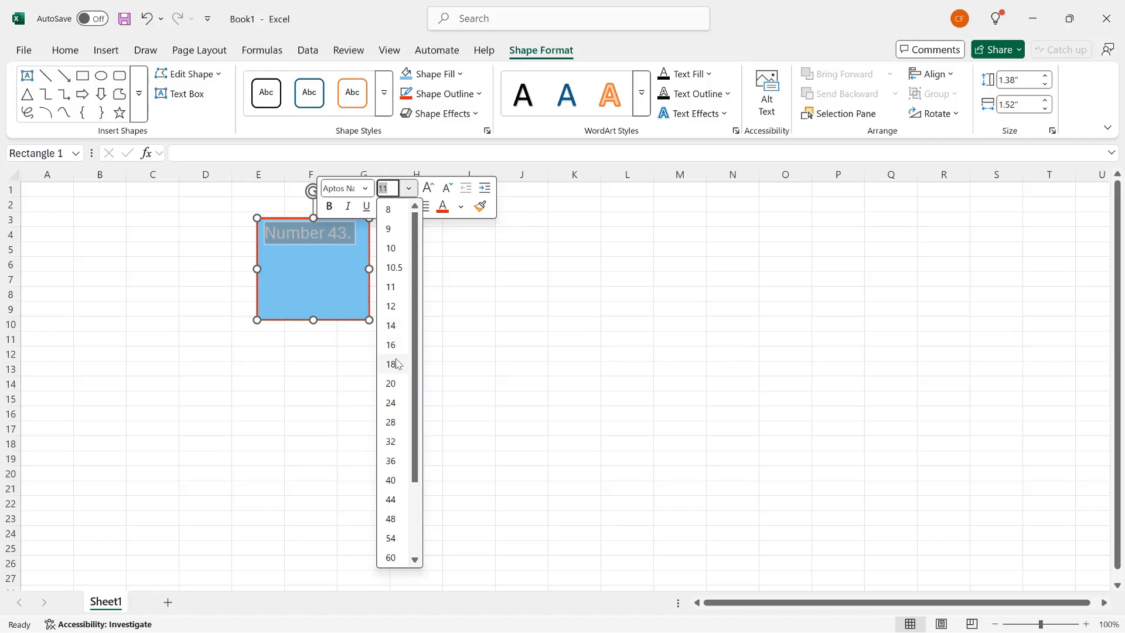
pyautogui.click(391, 363)
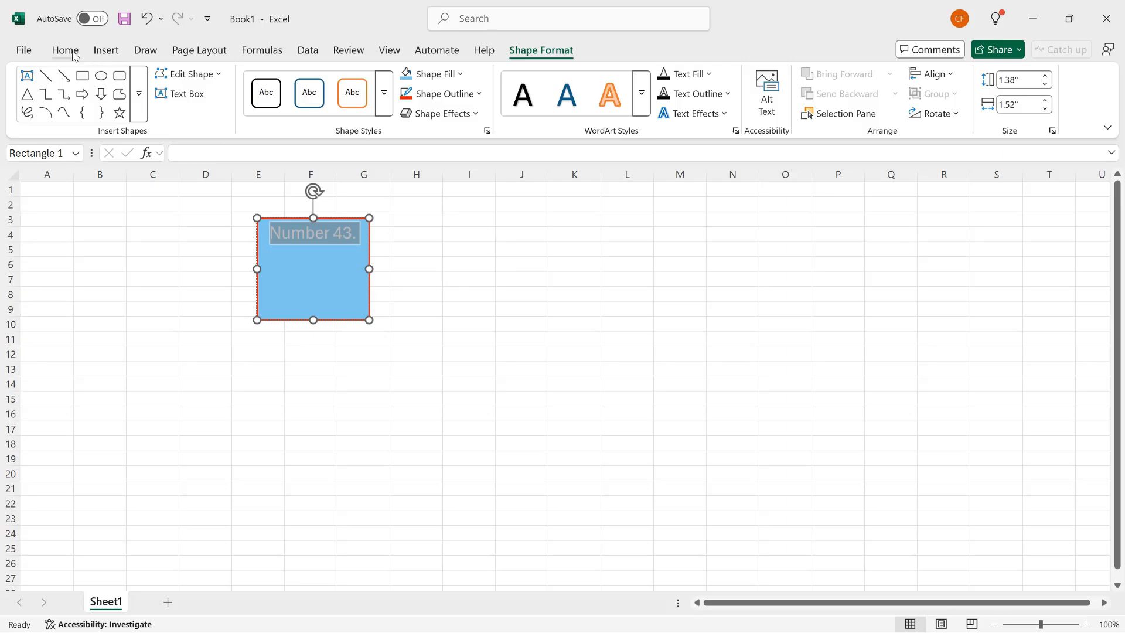
# Middle-align the label inside the rectangle and deselect the shape.
pyautogui.click(65, 50)
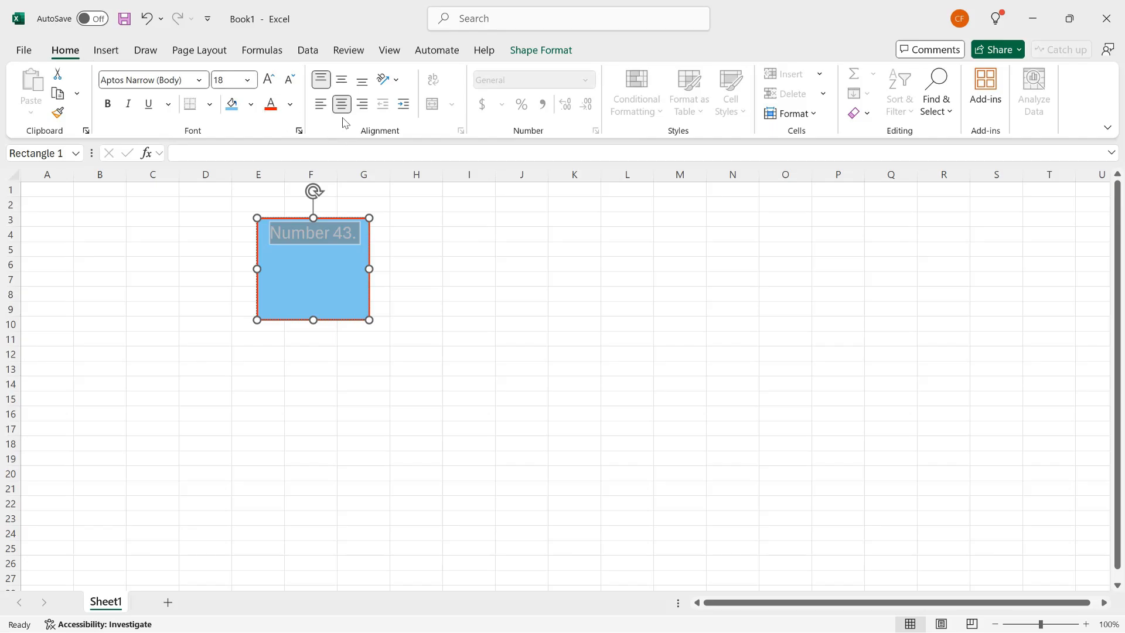
pyautogui.moveTo(341, 80)
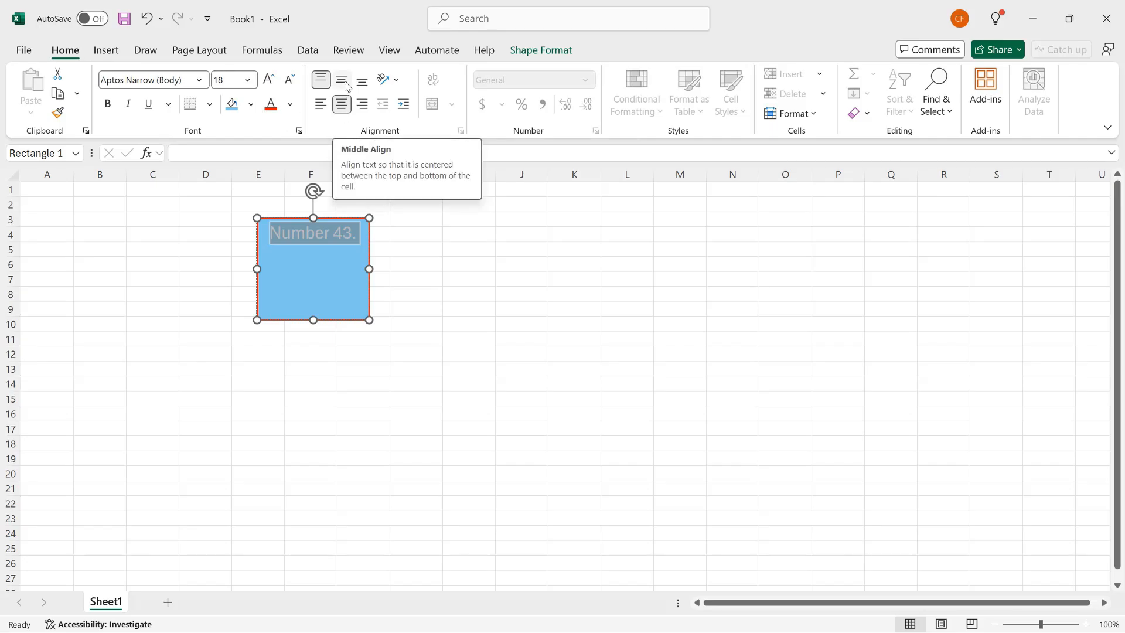
pyautogui.click(341, 80)
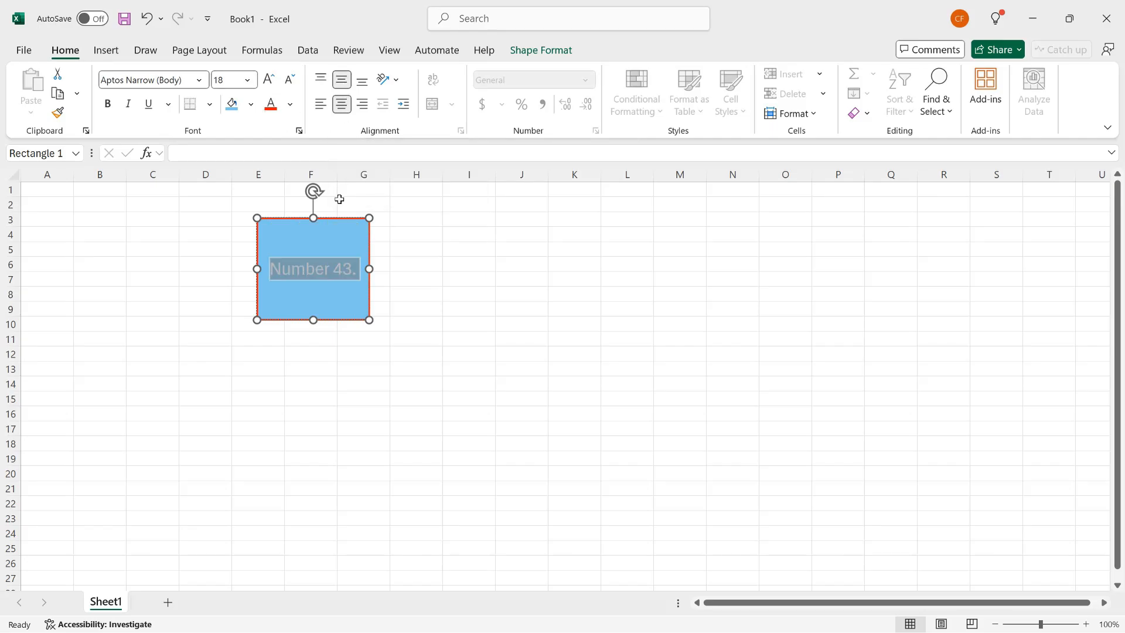
pyautogui.click(469, 235)
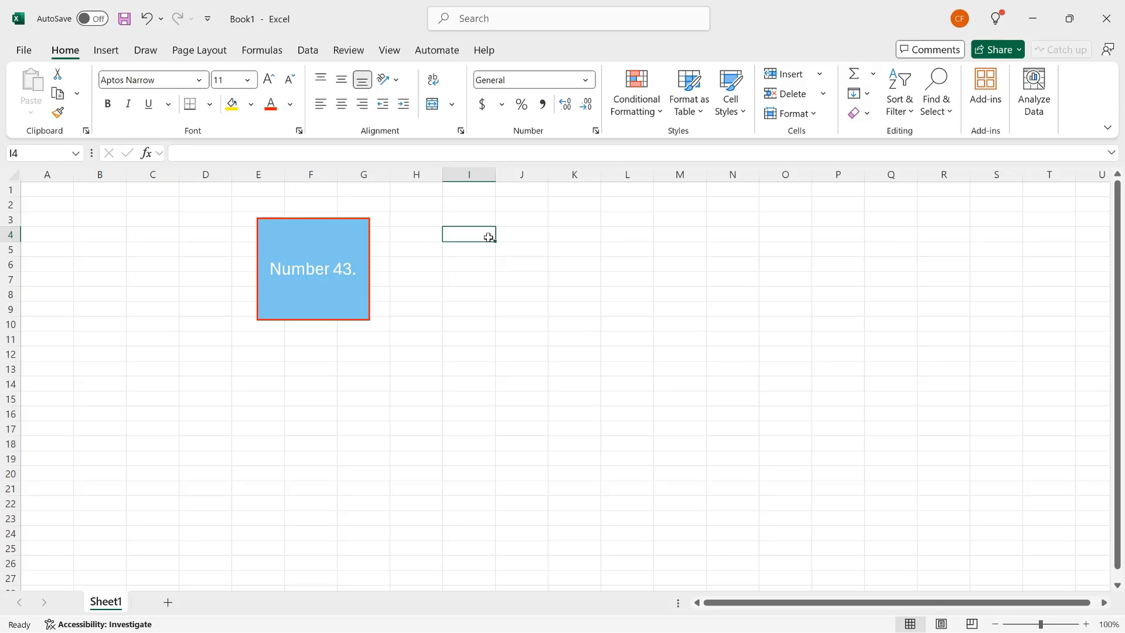
# Choose the Oval shape from the Shapes gallery to draw a circle.
pyautogui.click(106, 50)
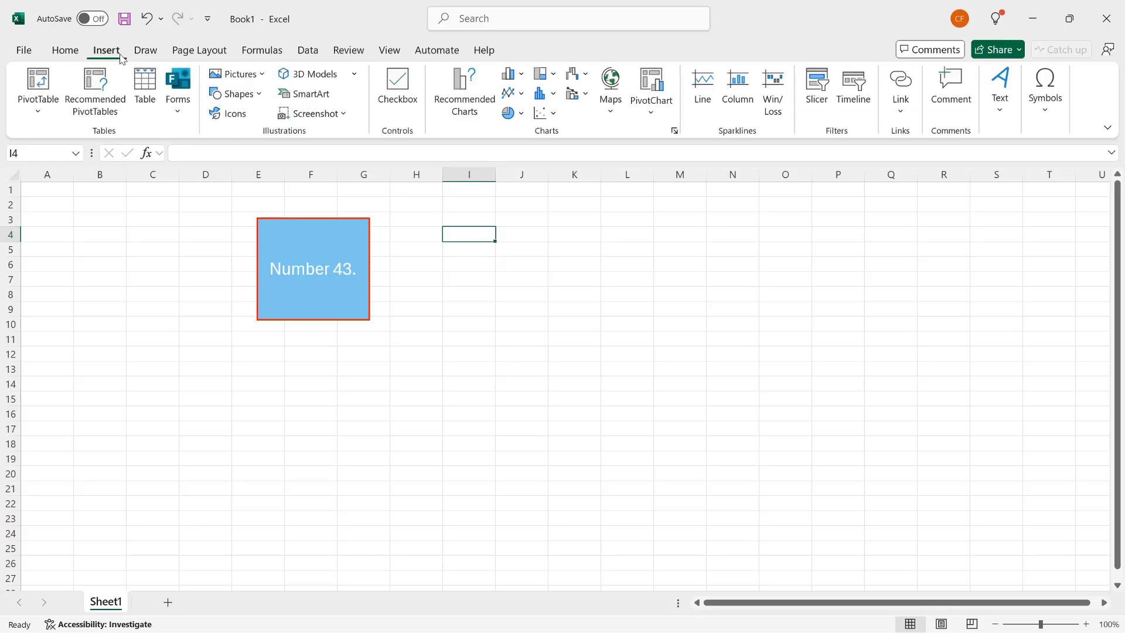
pyautogui.click(235, 94)
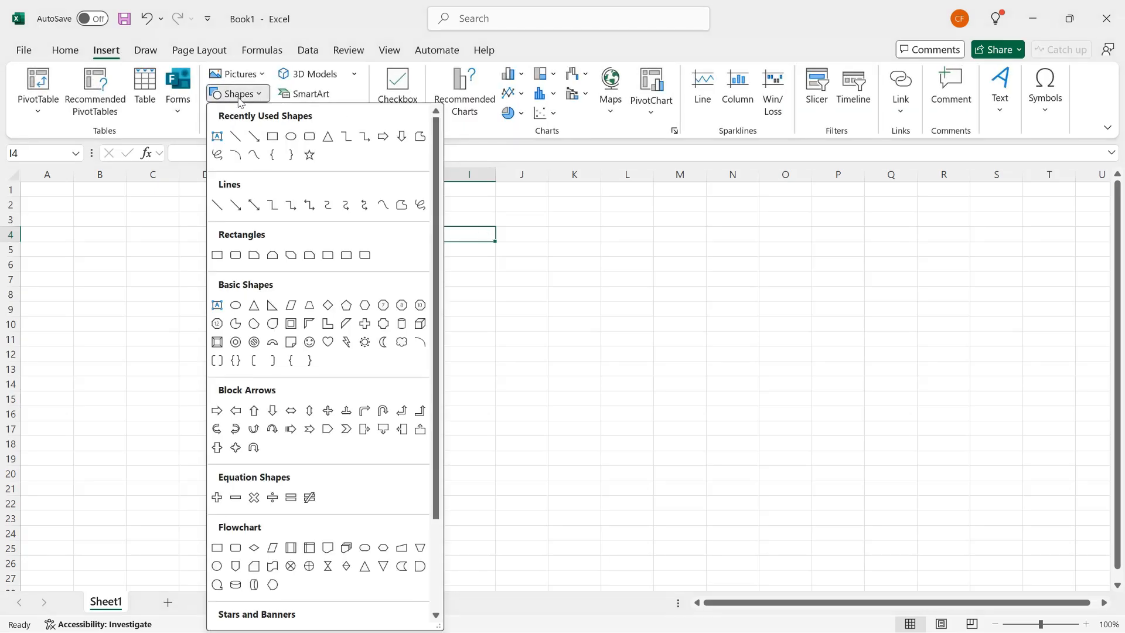
pyautogui.click(216, 256)
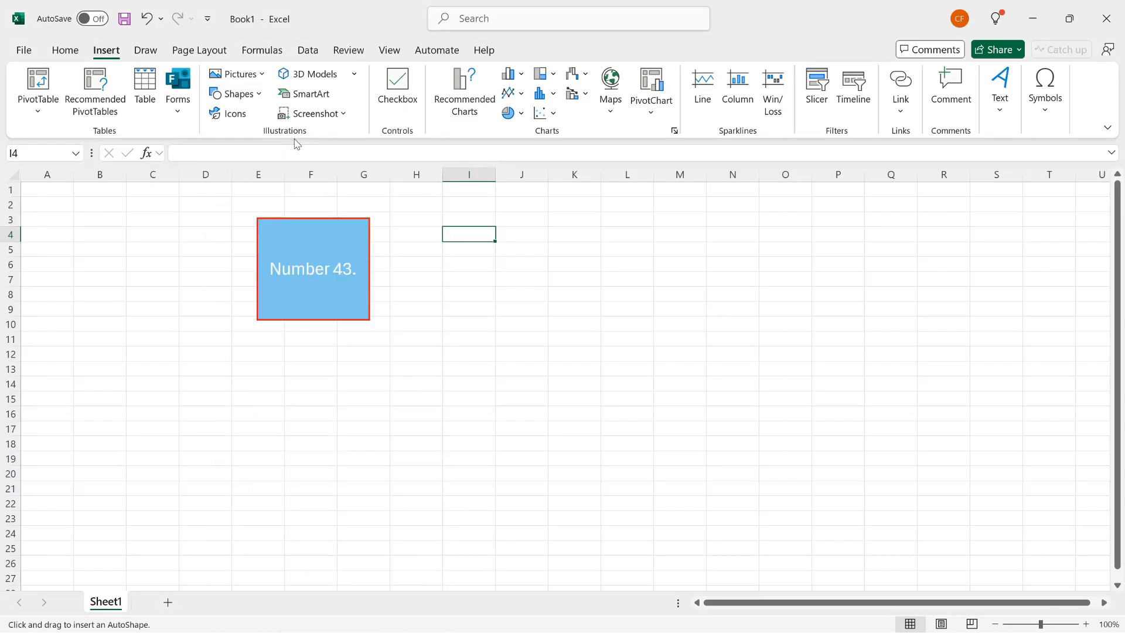
pyautogui.moveTo(424, 263)
pyautogui.write('Number')
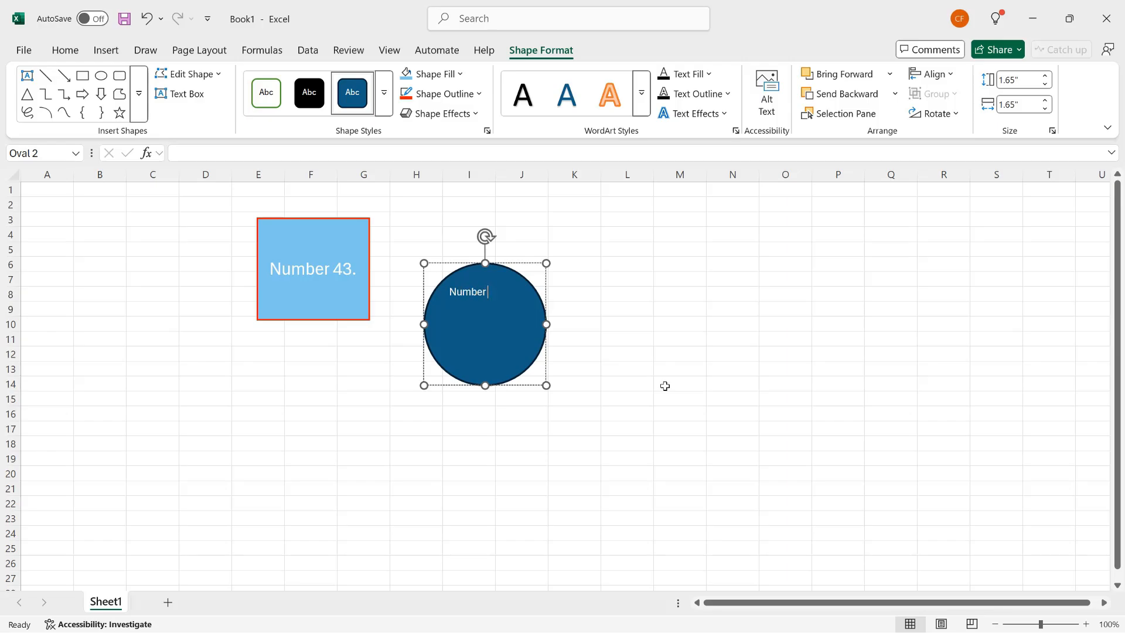
# Complete the circle's label text with '19.' so it reads 'Number 19.'.
pyautogui.write('19.')
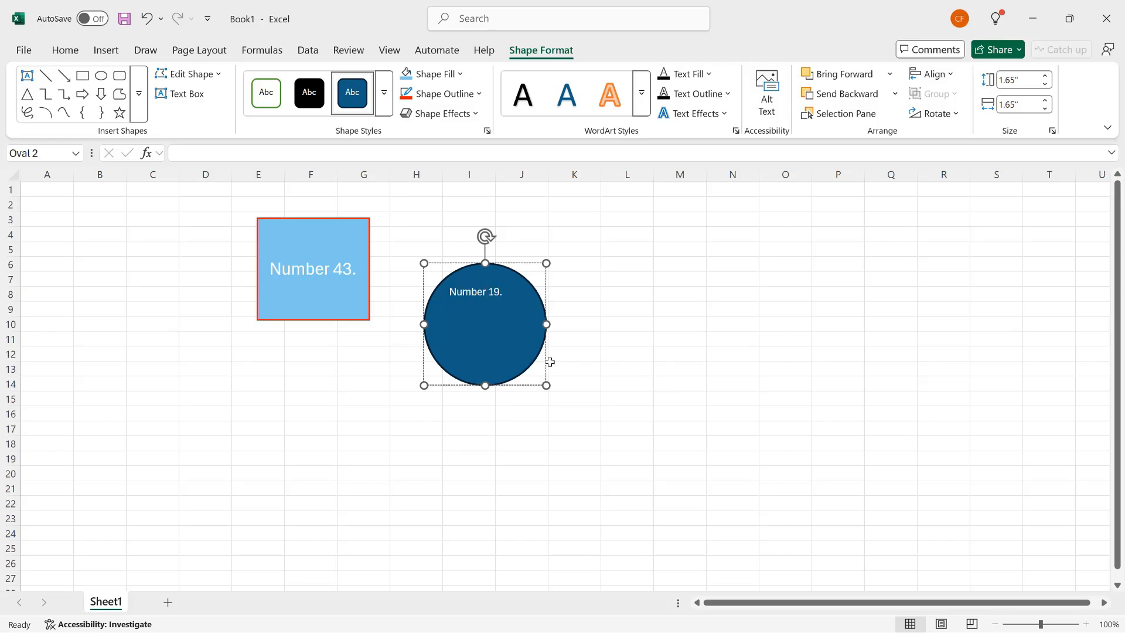
pyautogui.moveTo(585, 367)
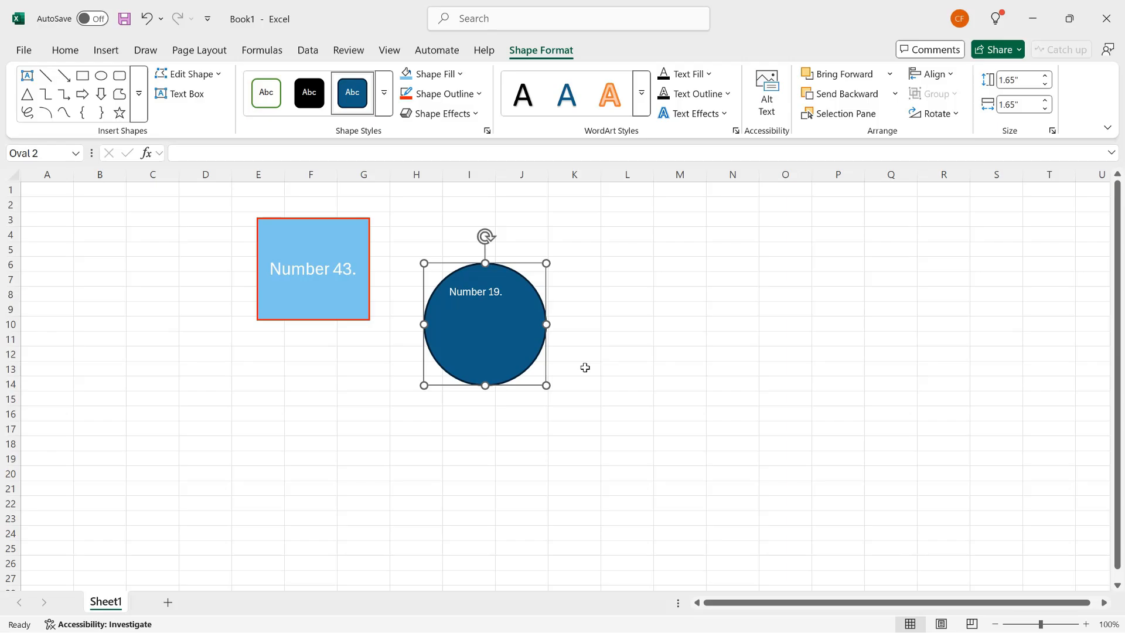
# Enlarge the 'Number 19.' label two font-size steps and centre it inside the circle.
pyautogui.click(64, 51)
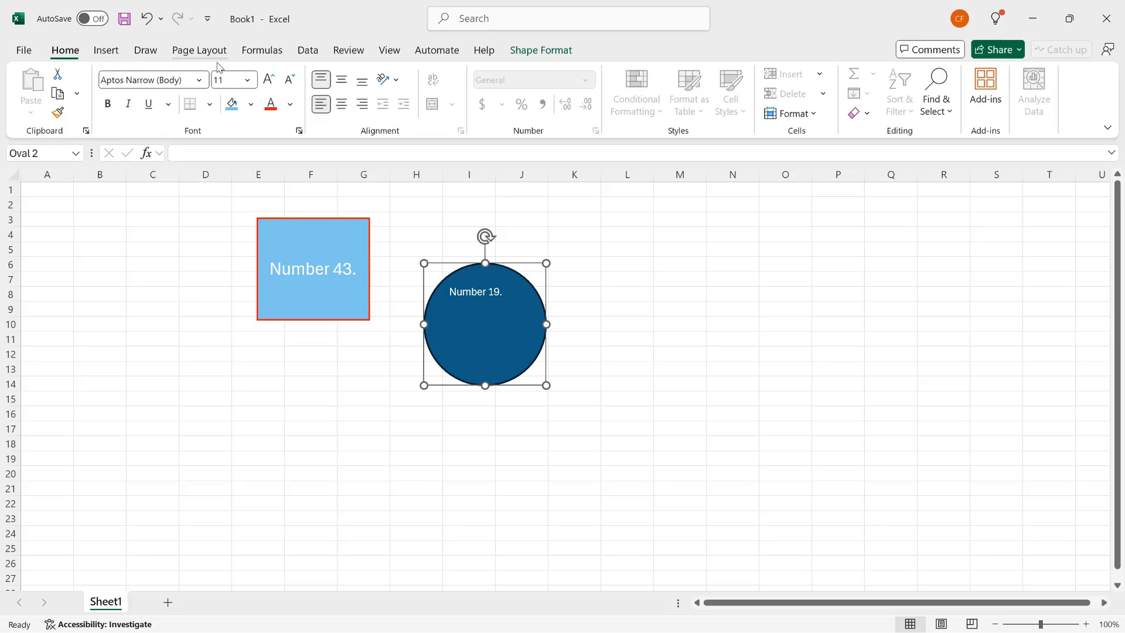
pyautogui.click(268, 80)
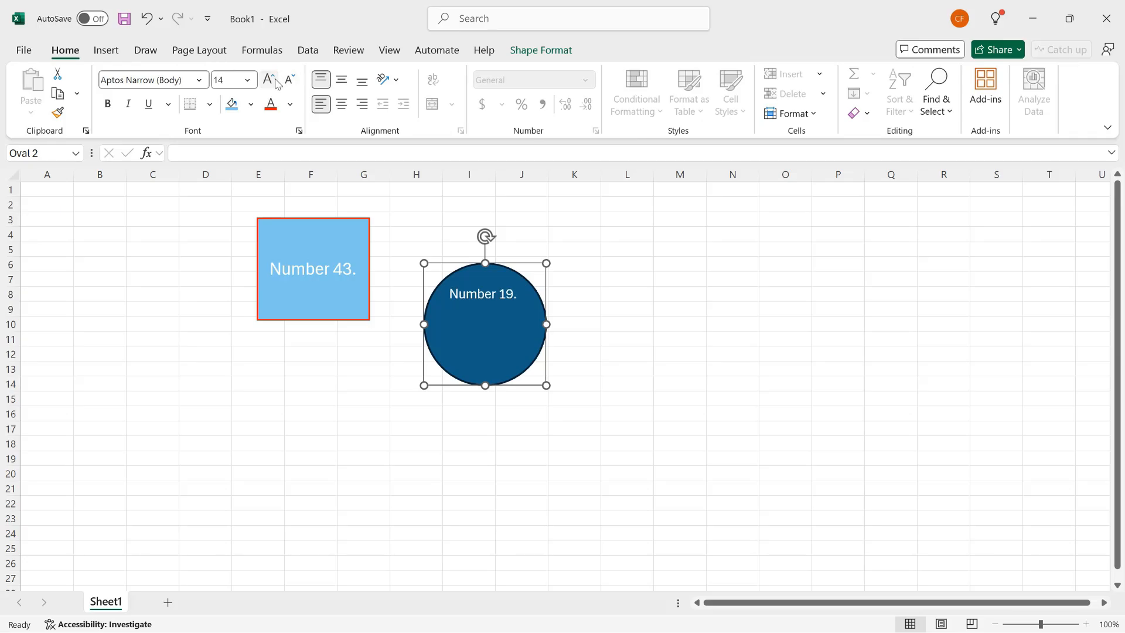
pyautogui.click(268, 80)
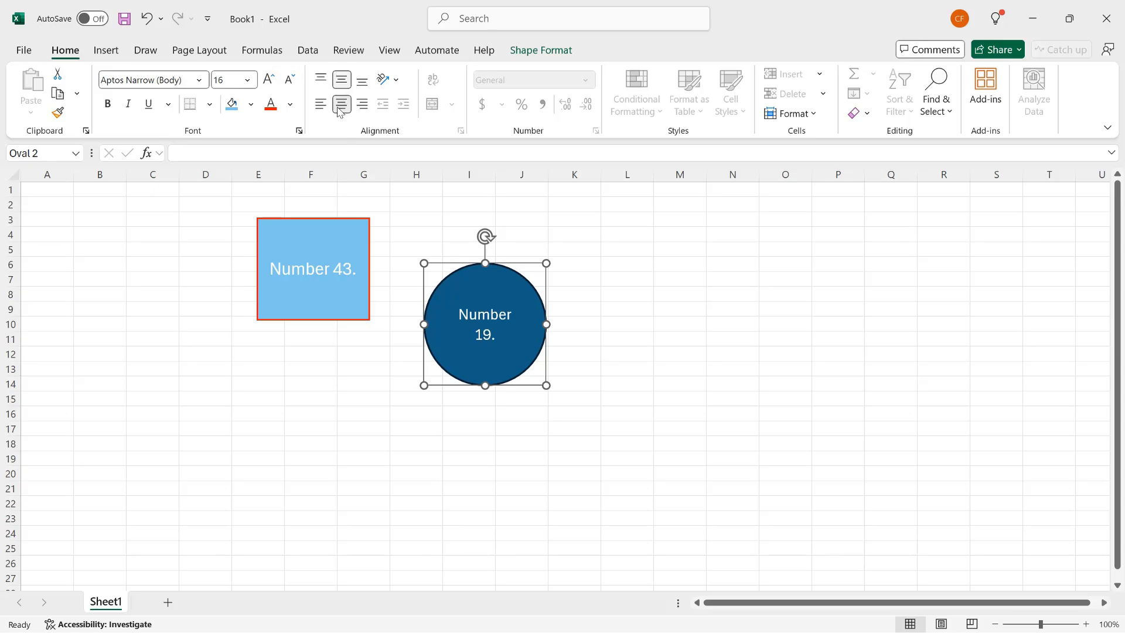
pyautogui.doubleClick(484, 315)
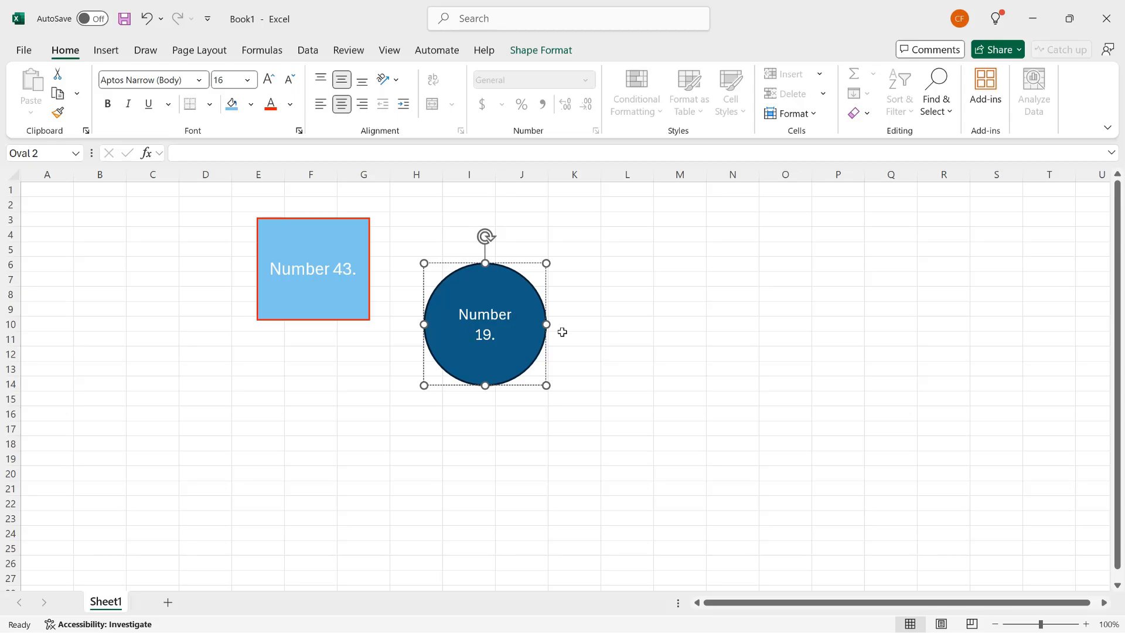
pyautogui.moveTo(545, 385)
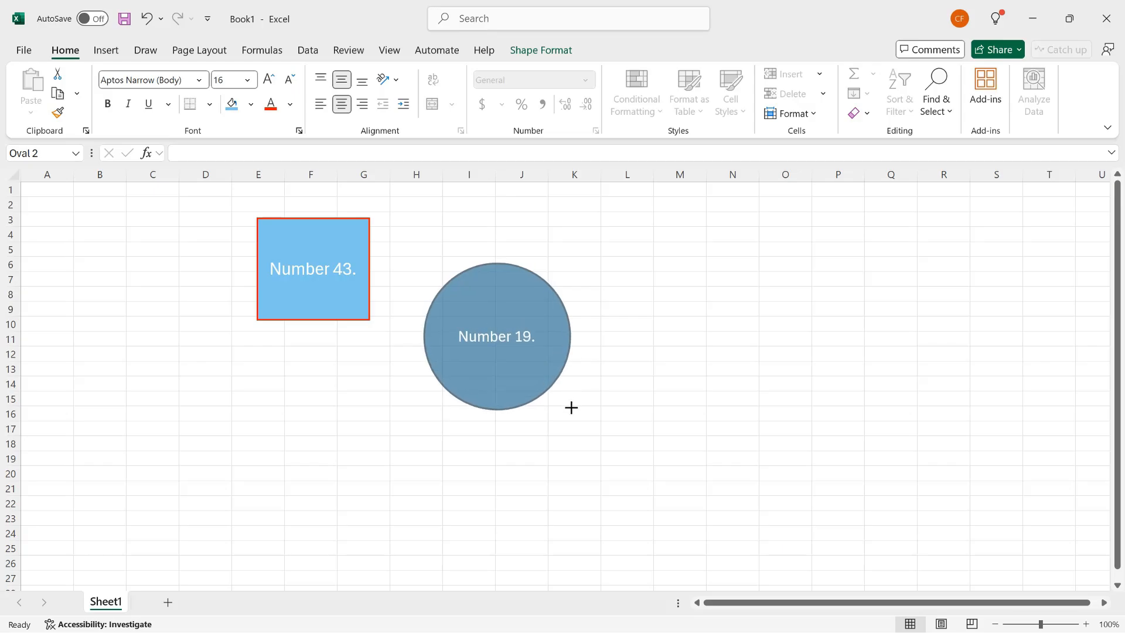
# Select the dark blue circle to position it over the rectangle's right side.
pyautogui.click(497, 337)
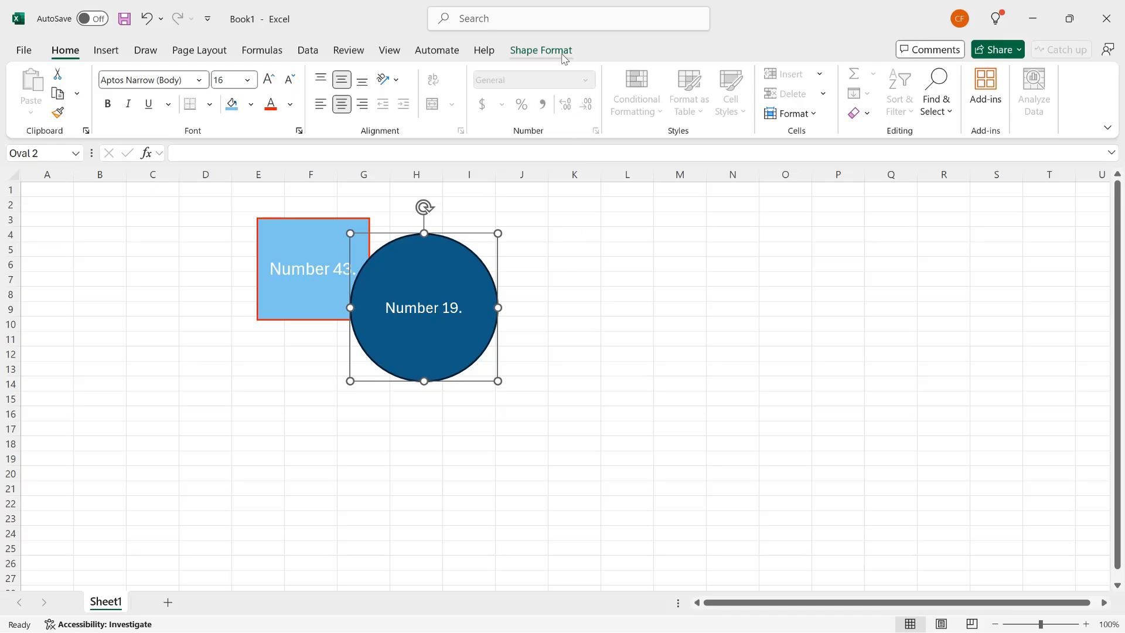
# Send the circle backward behind the rectangle via Shape Format, then deselect.
pyautogui.click(540, 51)
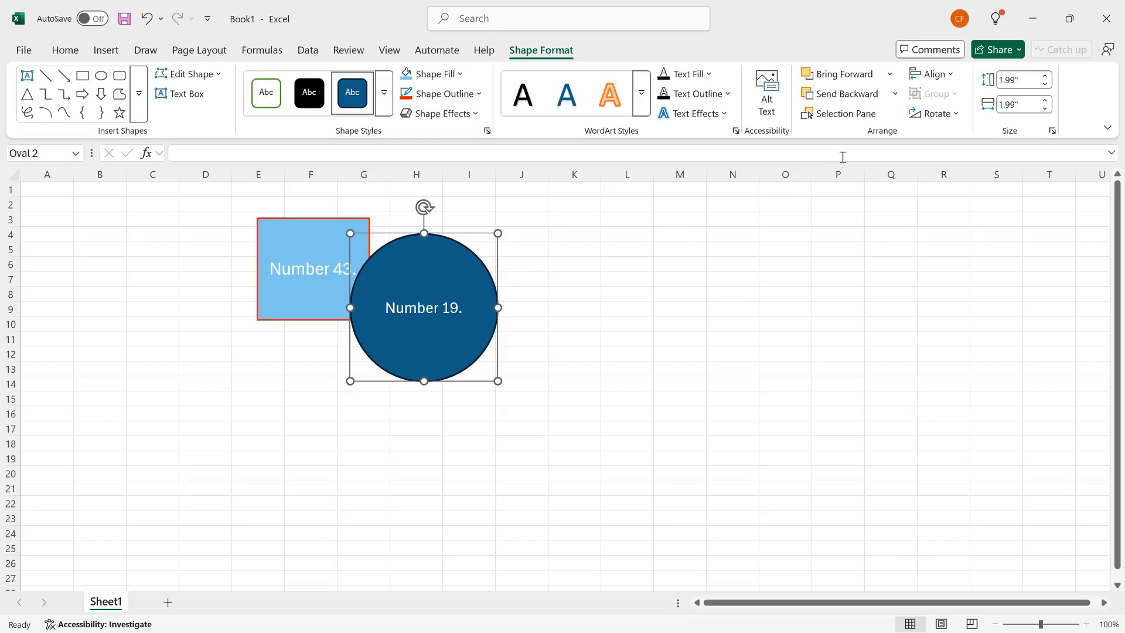
pyautogui.moveTo(845, 94)
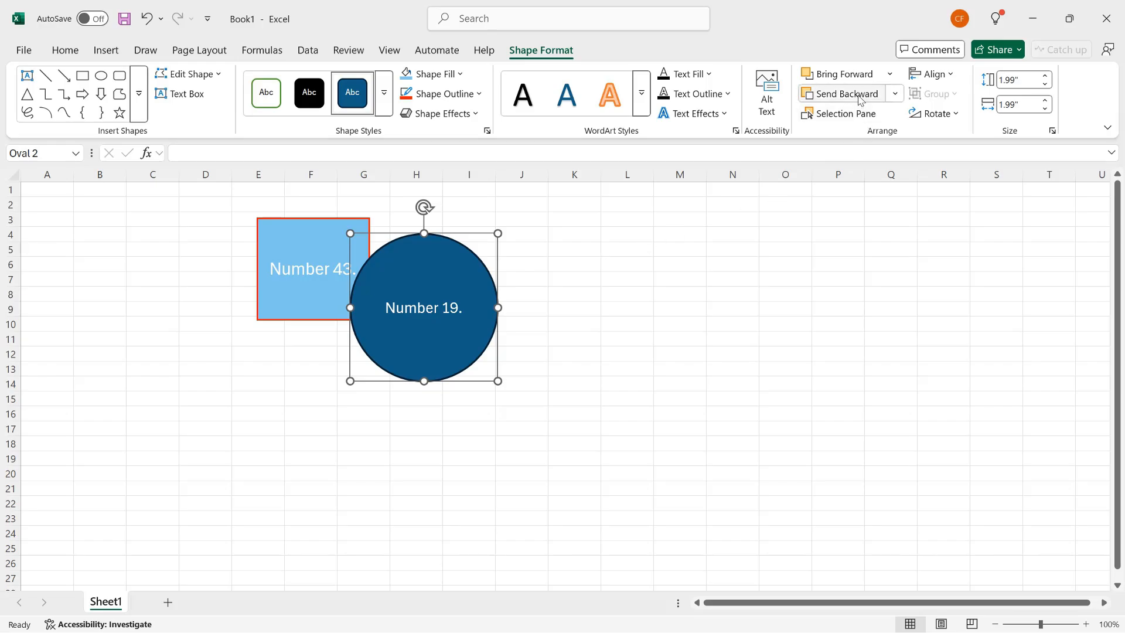
pyautogui.moveTo(845, 94)
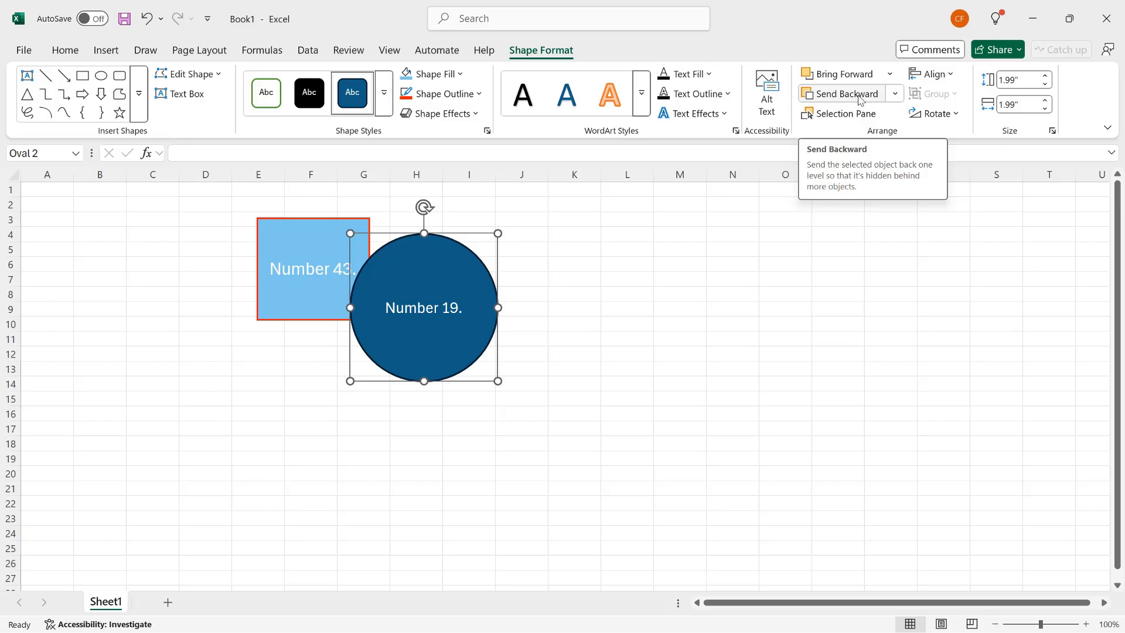
pyautogui.click(896, 94)
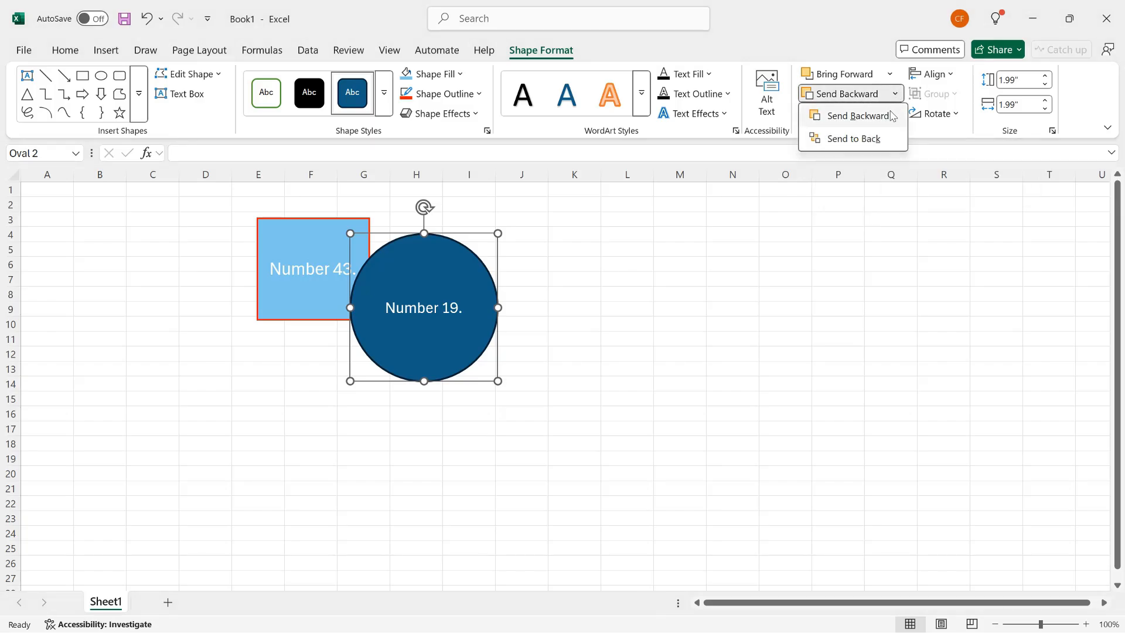
pyautogui.moveTo(857, 116)
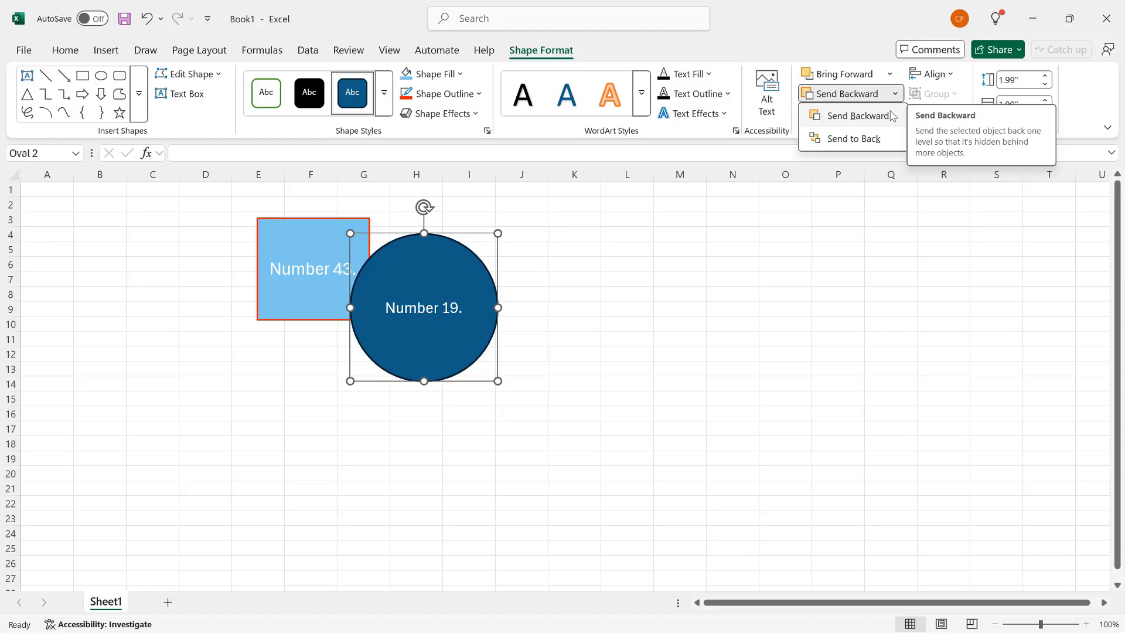
pyautogui.moveTo(854, 138)
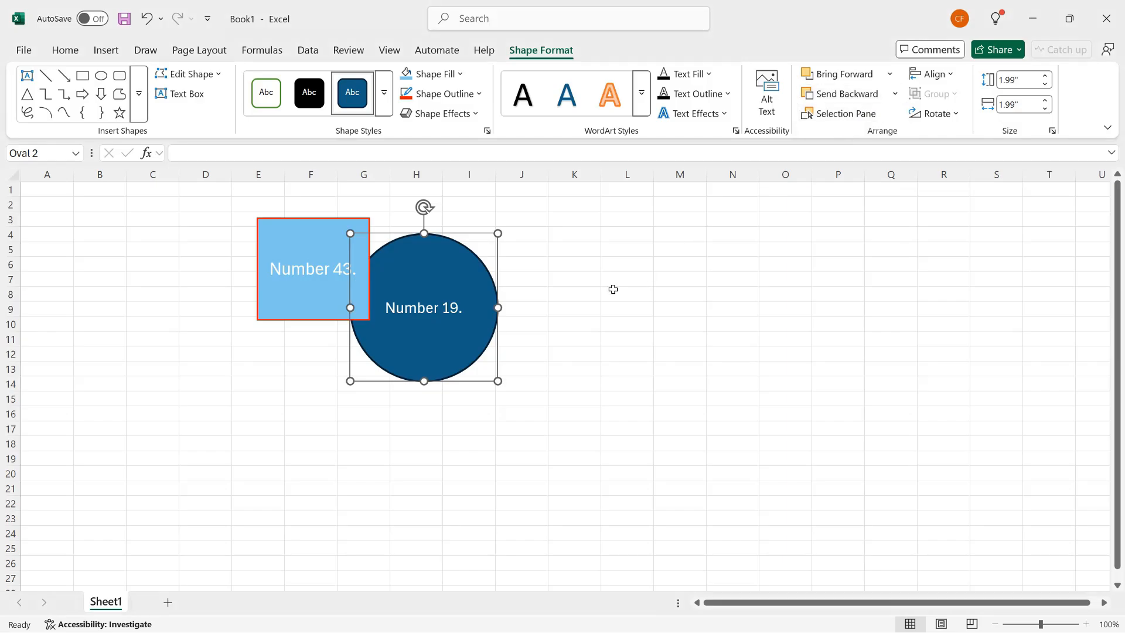
pyautogui.click(258, 368)
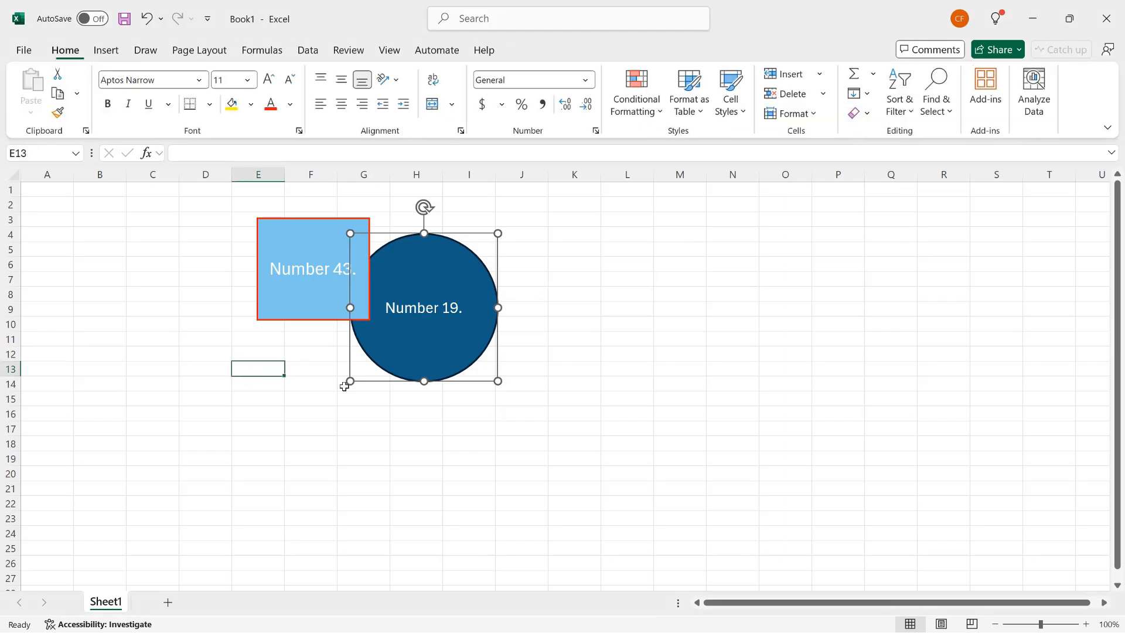
pyautogui.click(572, 276)
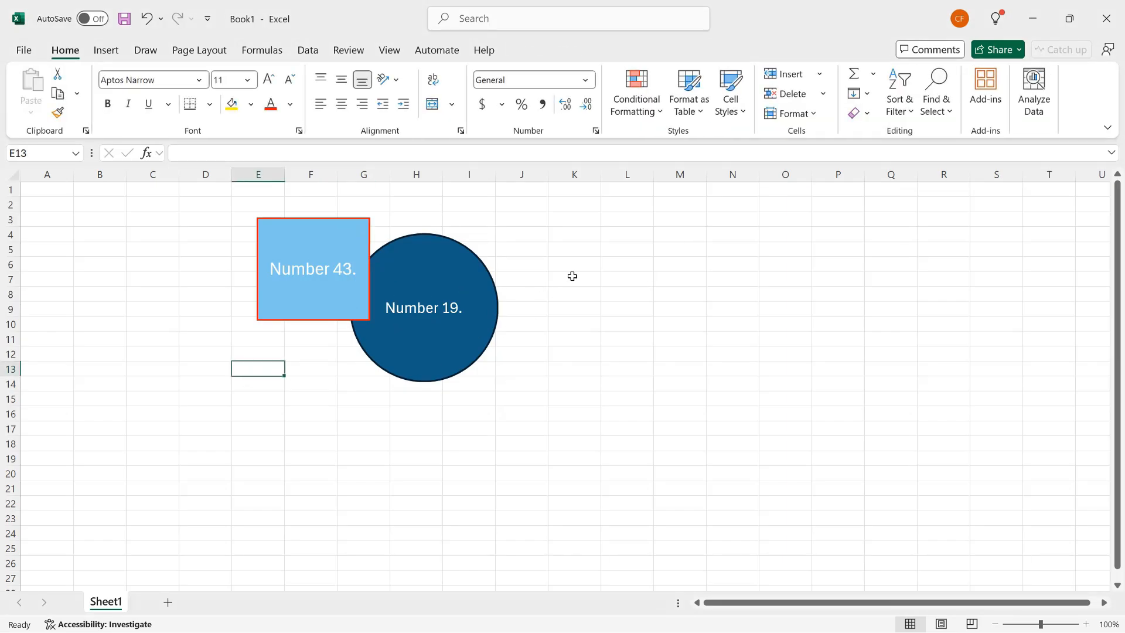
# Select the dark blue circle and drag it right, clear of the rectangle.
pyautogui.click(258, 337)
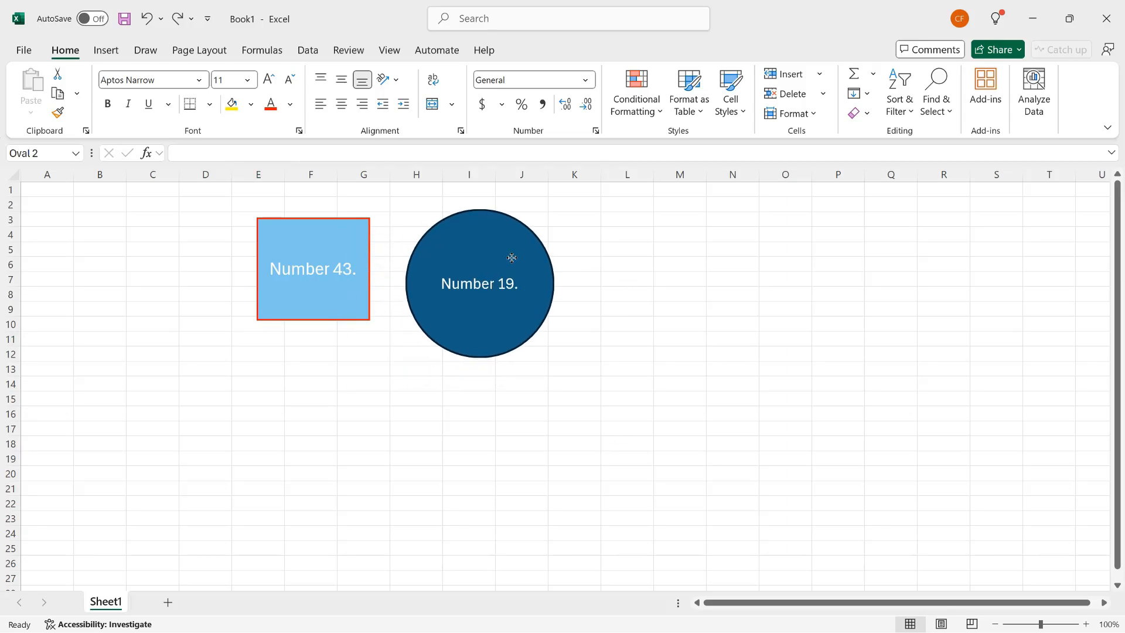
pyautogui.click(480, 283)
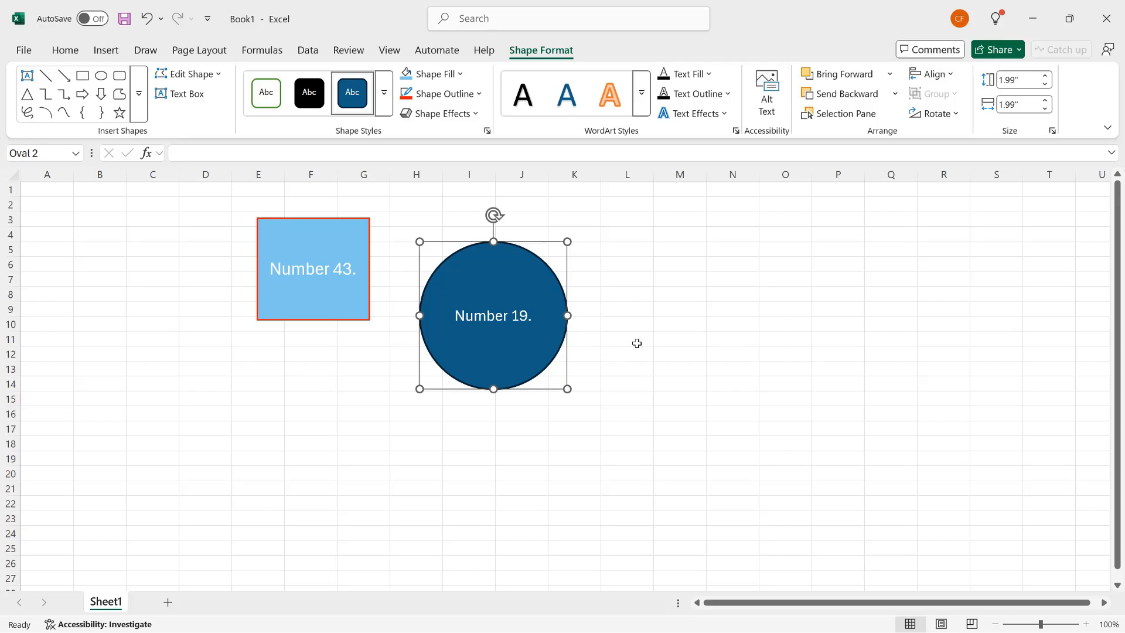
# Add the rectangle to the selection and choose Align Middle for both shapes.
pyautogui.click(313, 268)
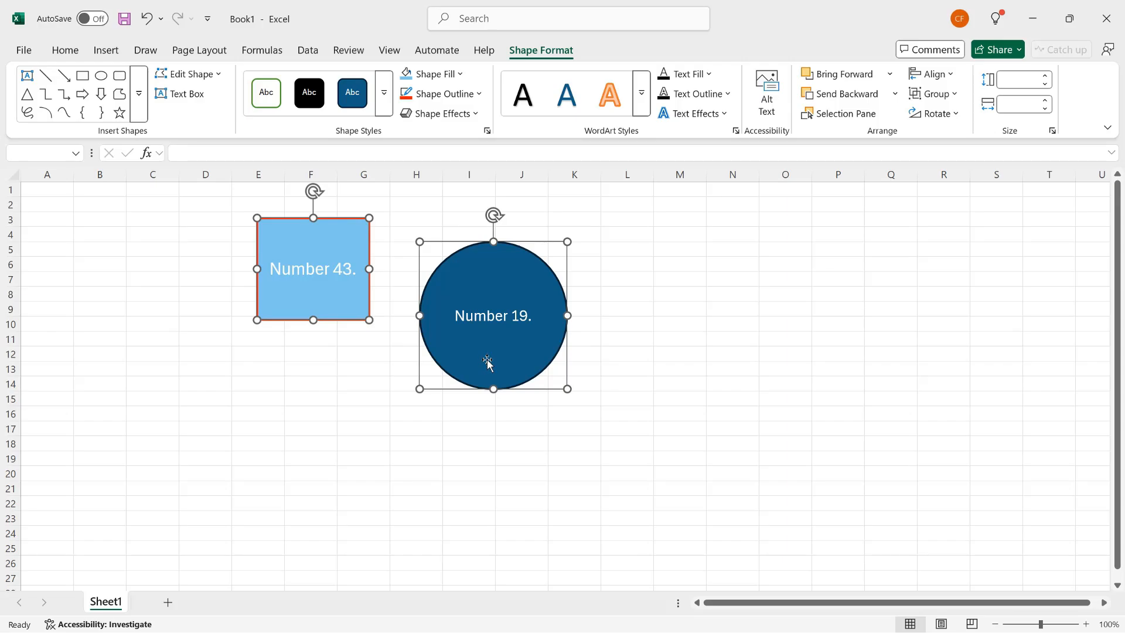
pyautogui.moveTo(491, 358)
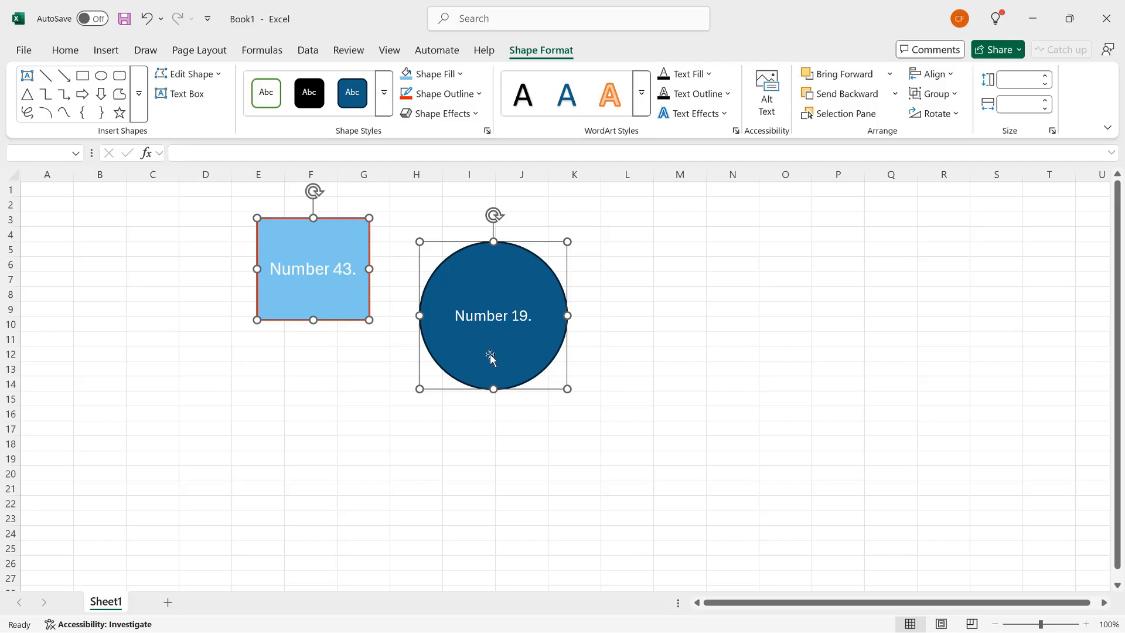
pyautogui.moveTo(907, 142)
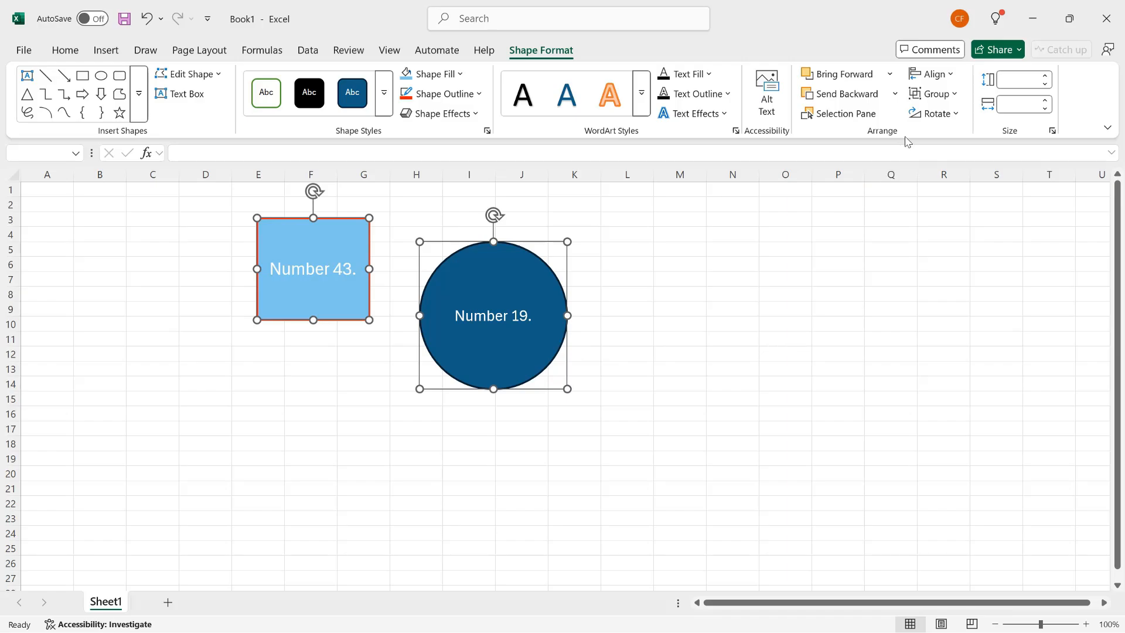
pyautogui.click(933, 73)
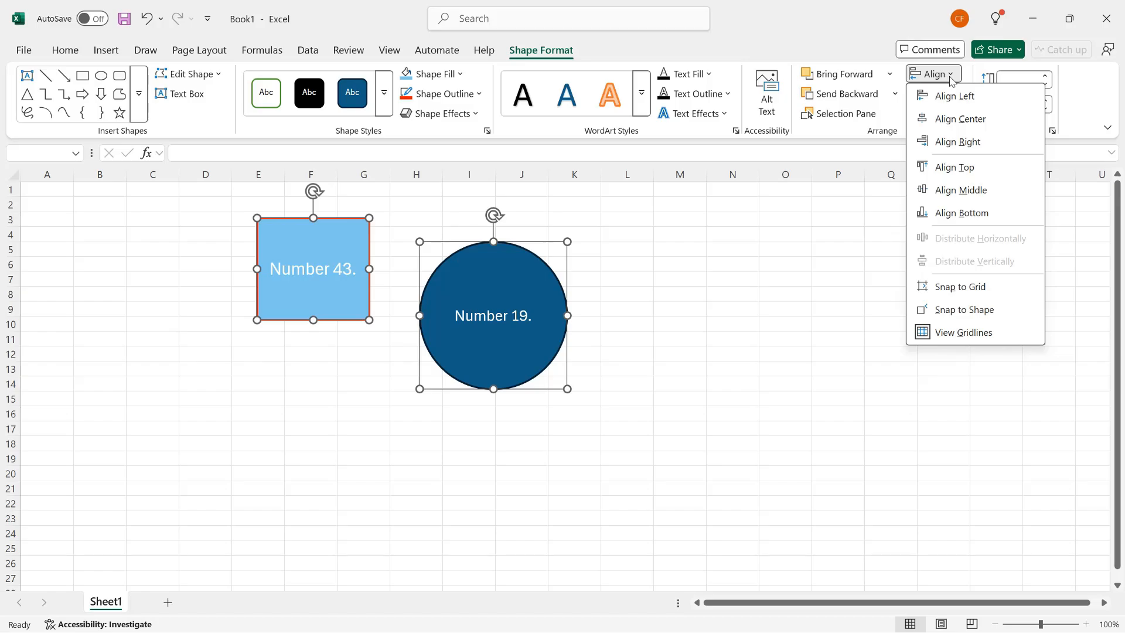
pyautogui.moveTo(990, 190)
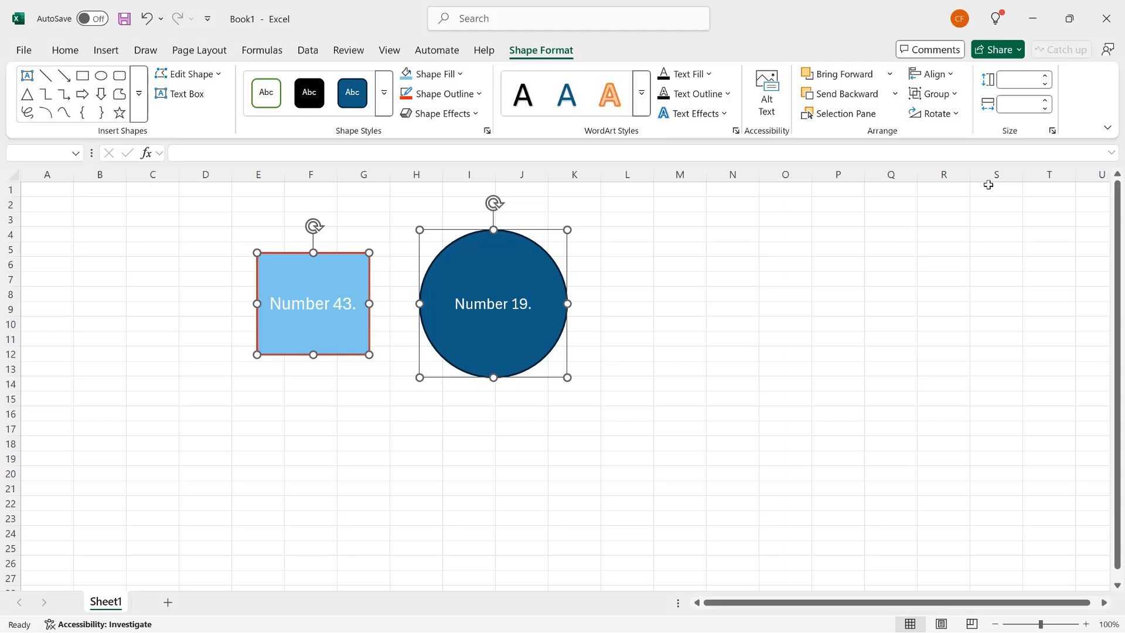
pyautogui.moveTo(567, 306)
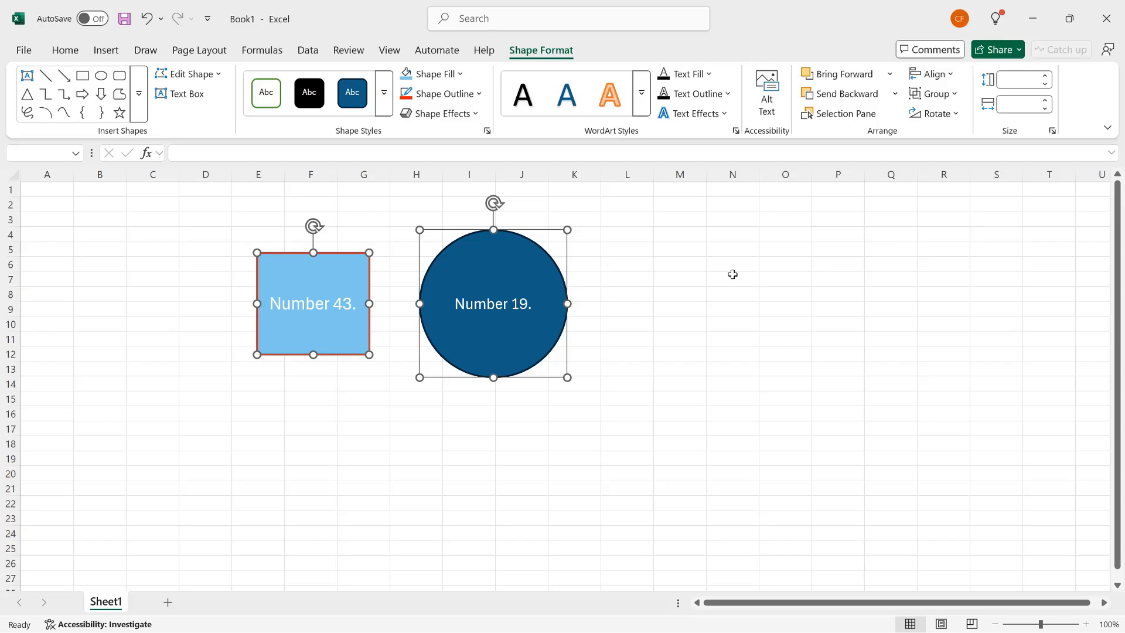
pyautogui.moveTo(951, 151)
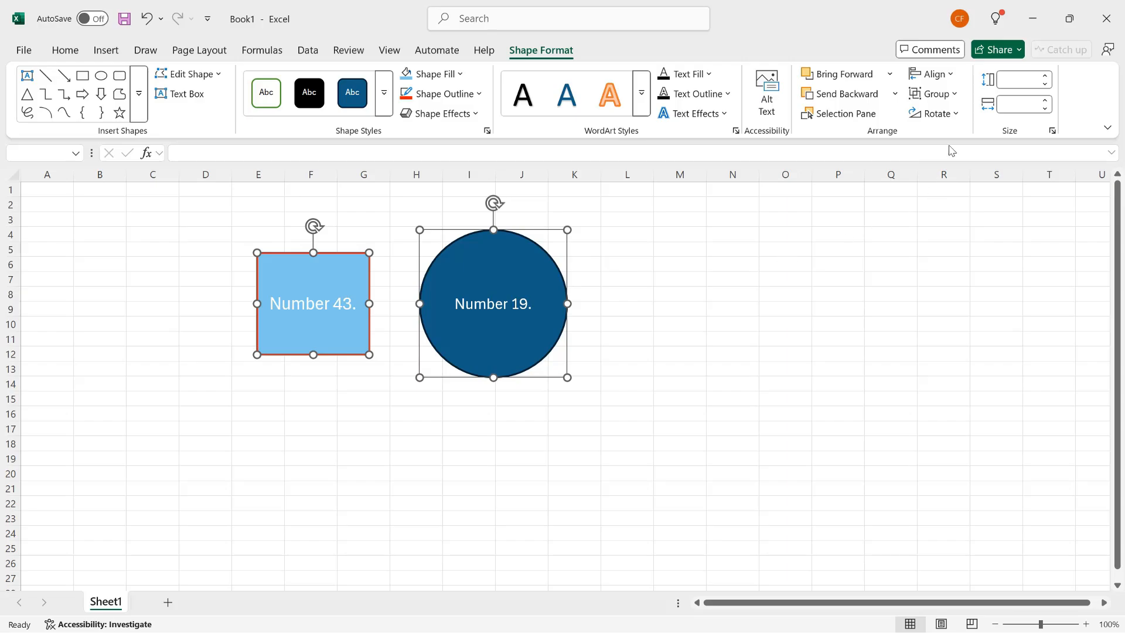
pyautogui.moveTo(938, 120)
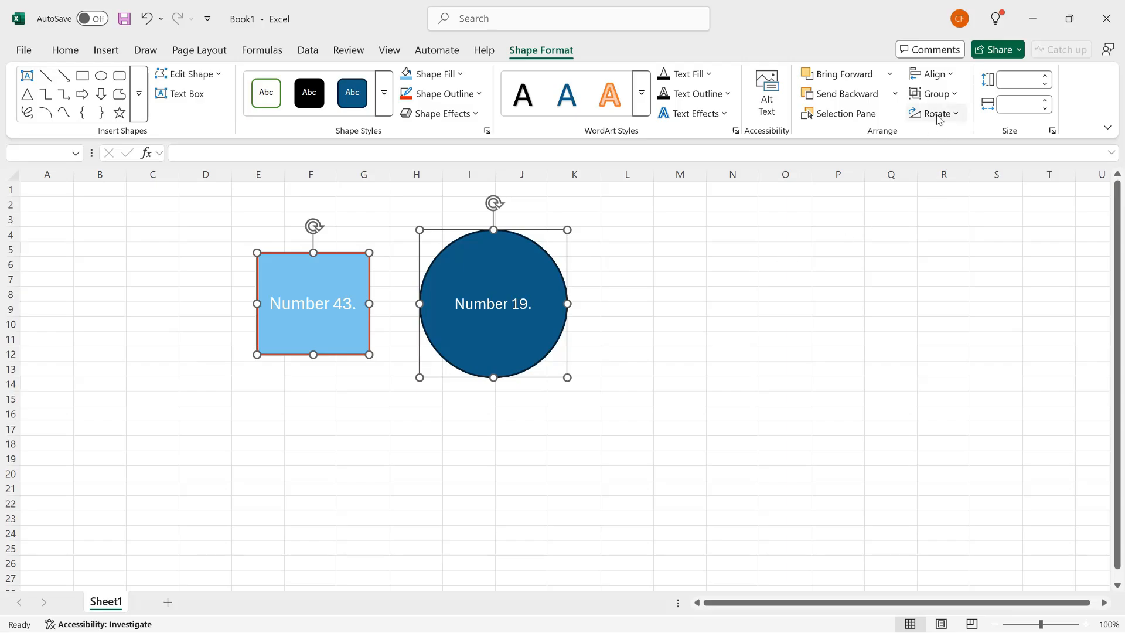
# Group the selected rectangle and circle into one object.
pyautogui.click(936, 94)
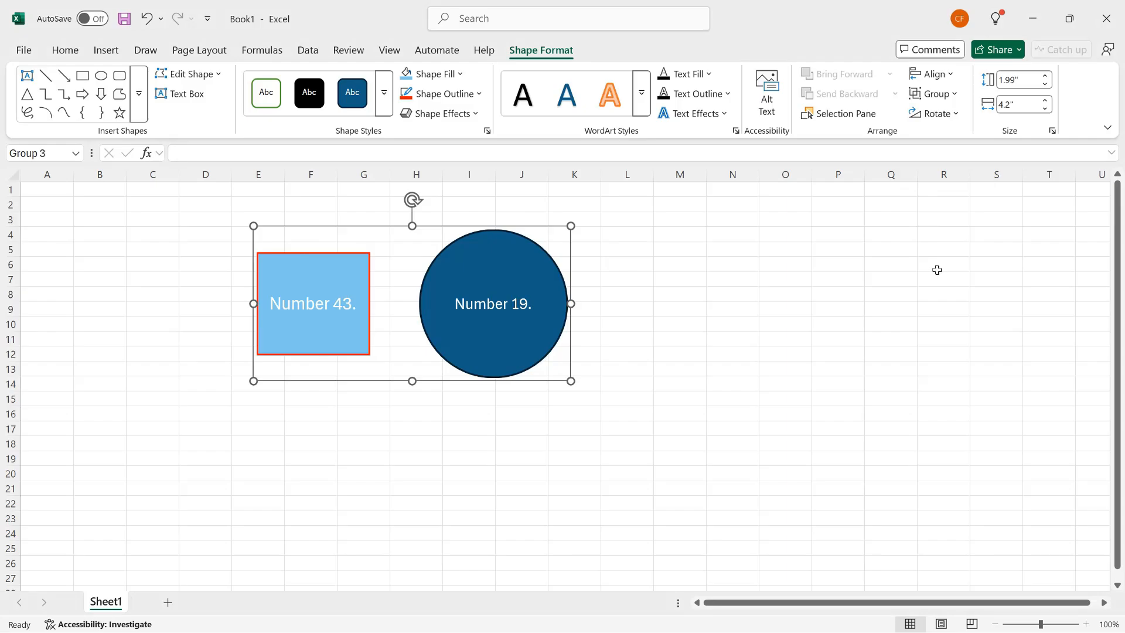
pyautogui.moveTo(920, 273)
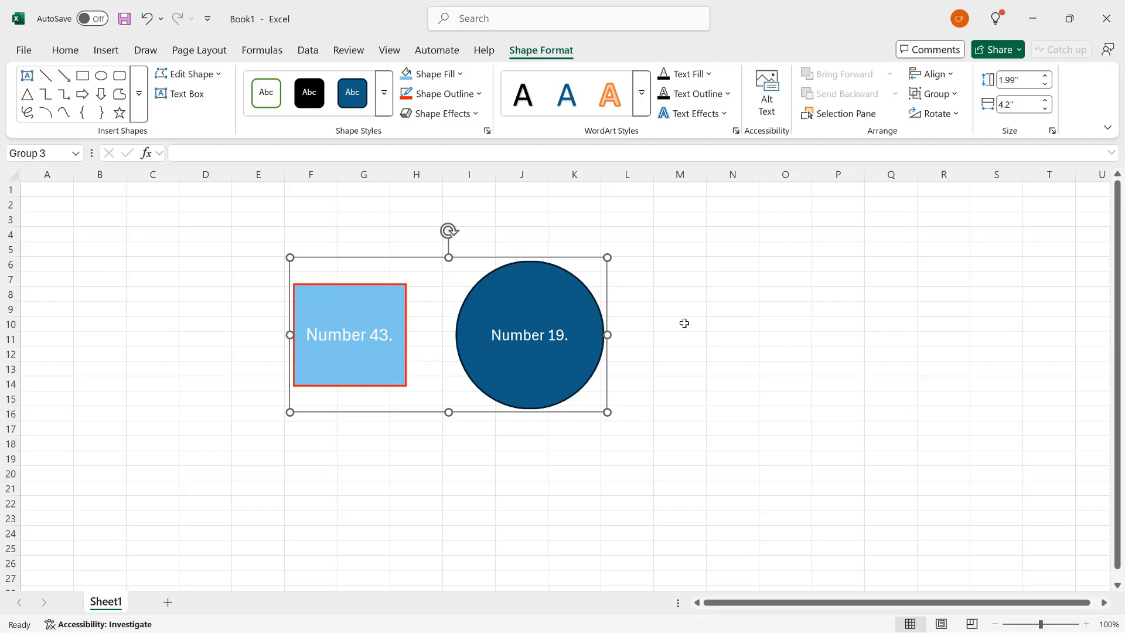
pyautogui.moveTo(606, 297)
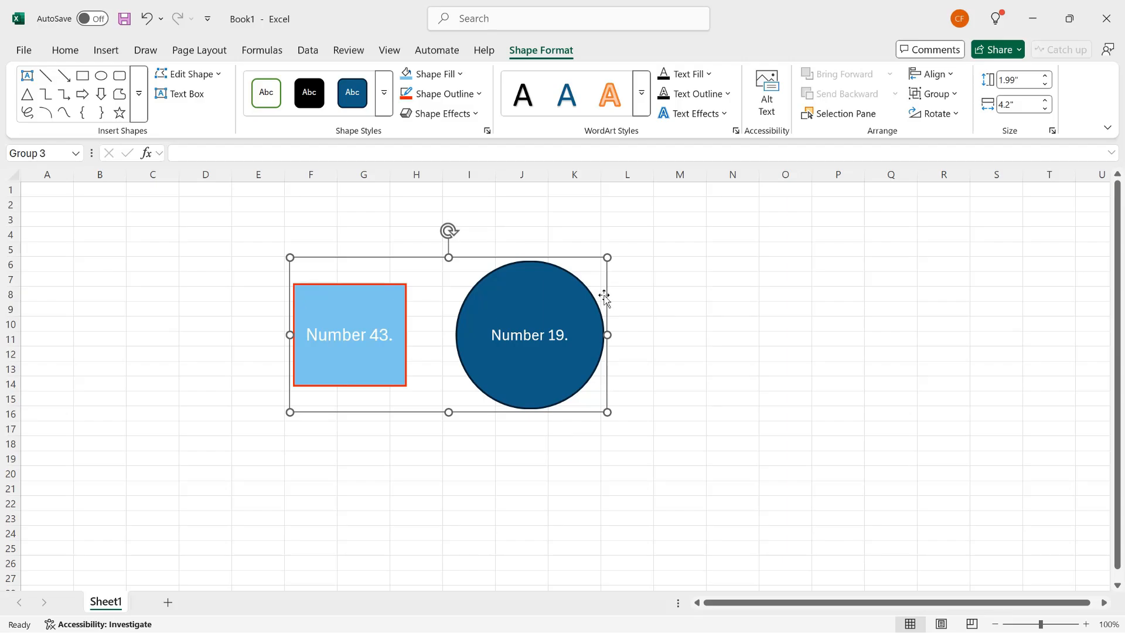
# Select the group, ungroup it into separate rectangle and circle, then deselect.
pyautogui.click(530, 334)
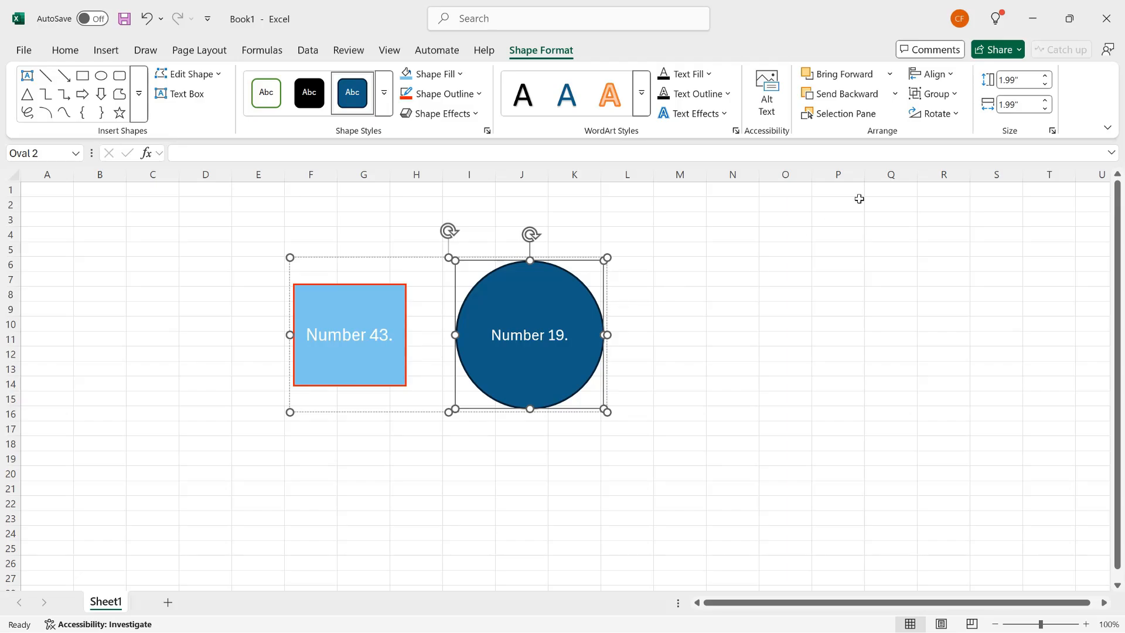
pyautogui.click(935, 94)
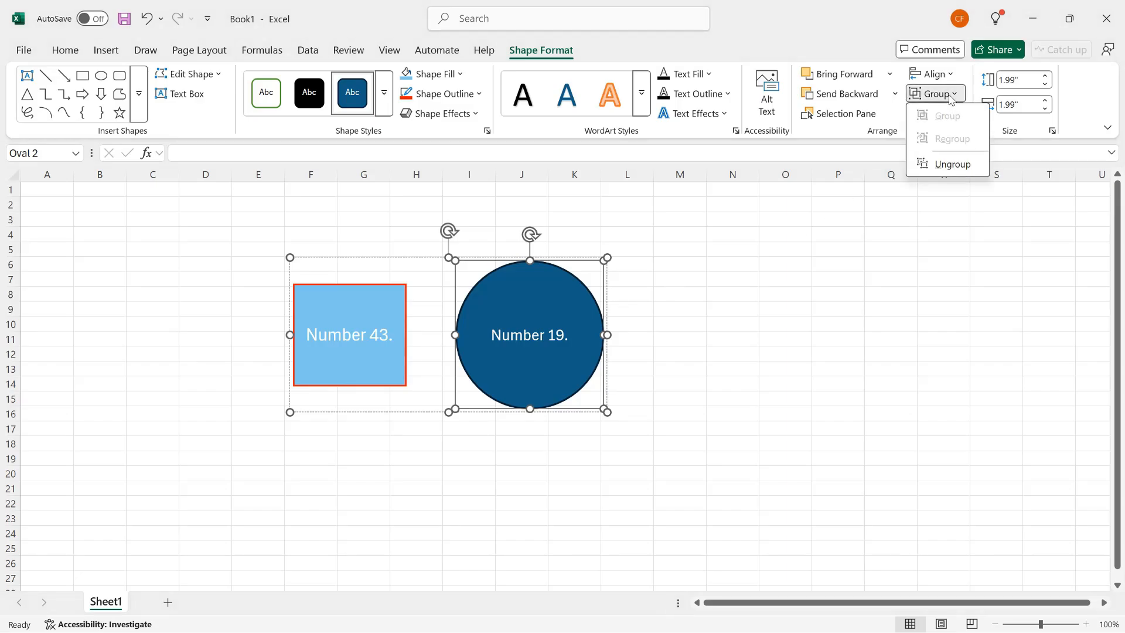
pyautogui.click(952, 164)
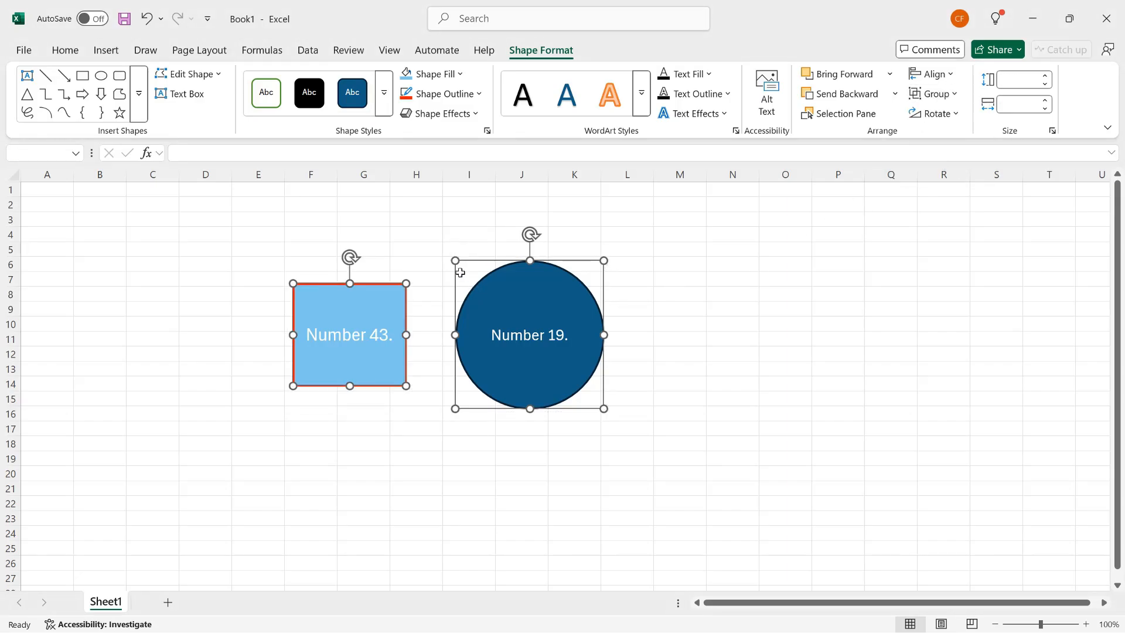
pyautogui.click(415, 233)
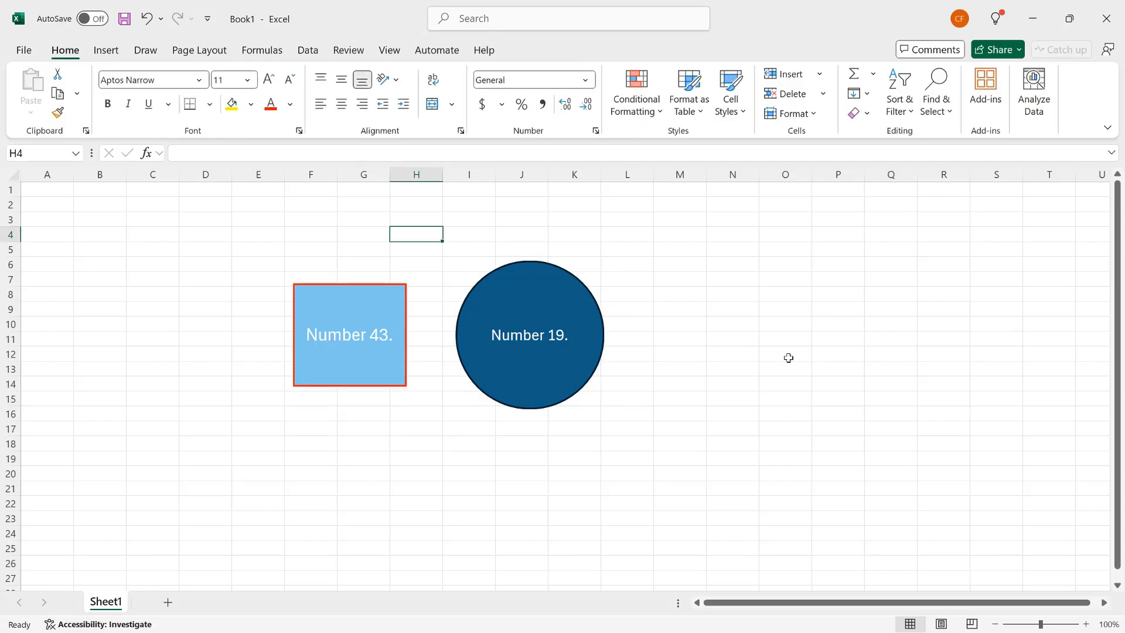